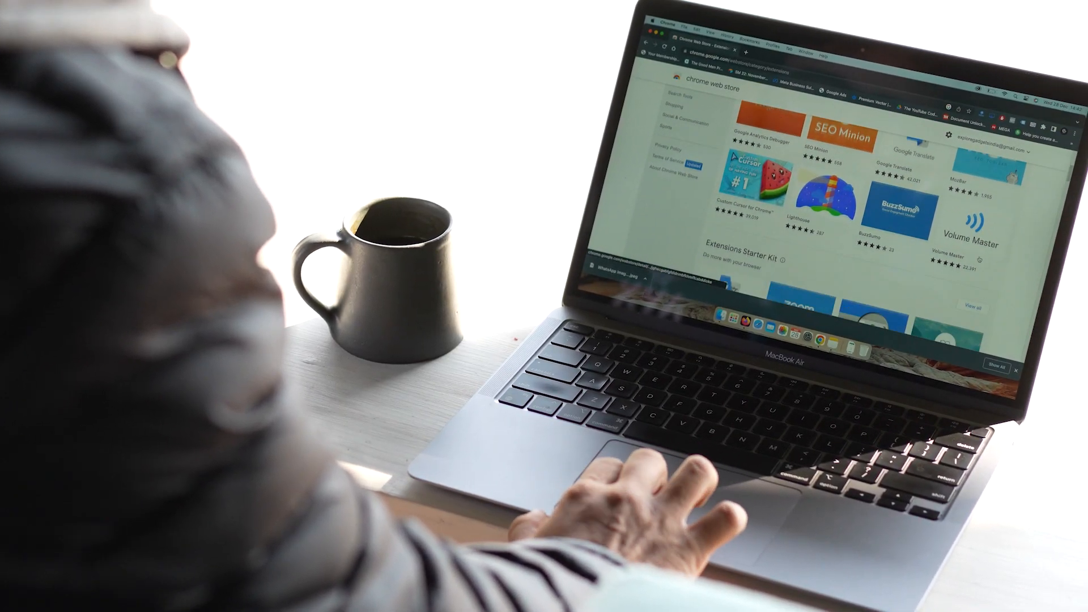
Scroll the Google results for 'Receipe of pizza' while the ChatGPT sidebar generates its ingredient list.
scroll(down, 3)
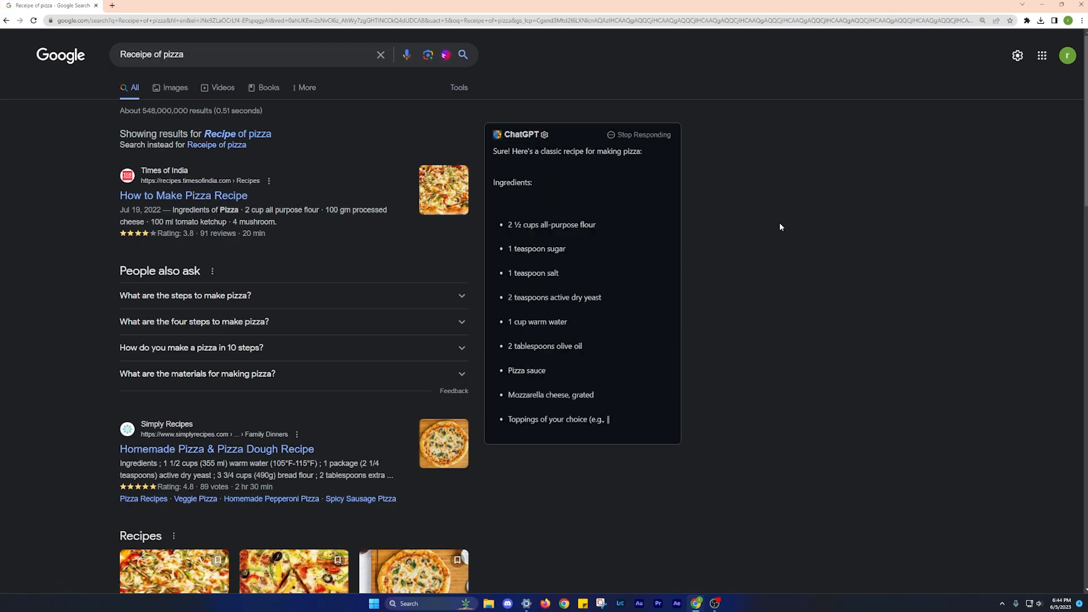
Watch the ChatGPT recipe stream beside the results, then show the Summary Box store page.
scroll(down, 3)
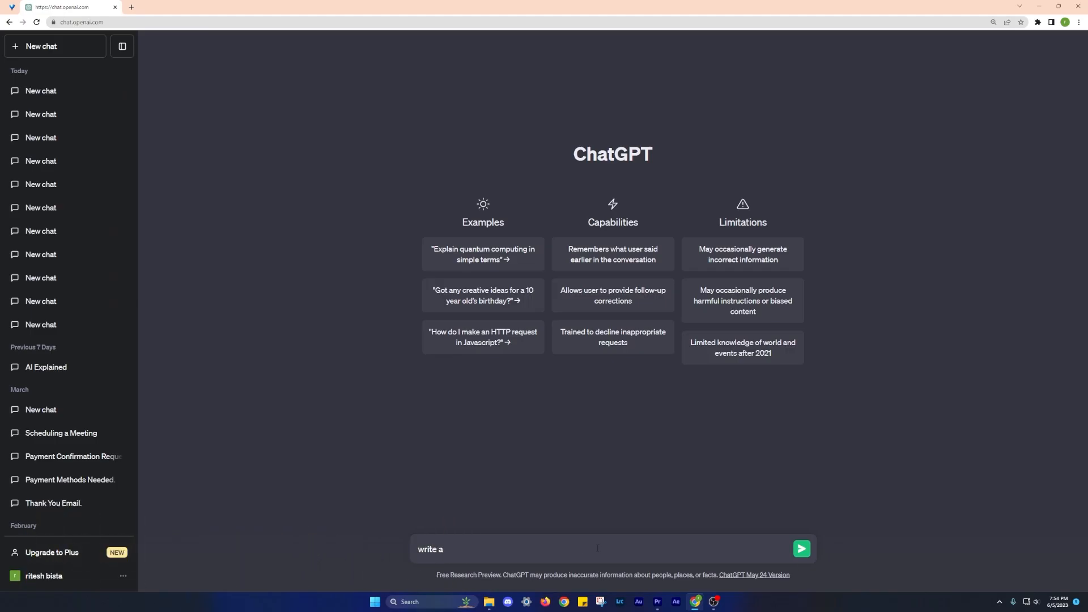
text(plan fo)
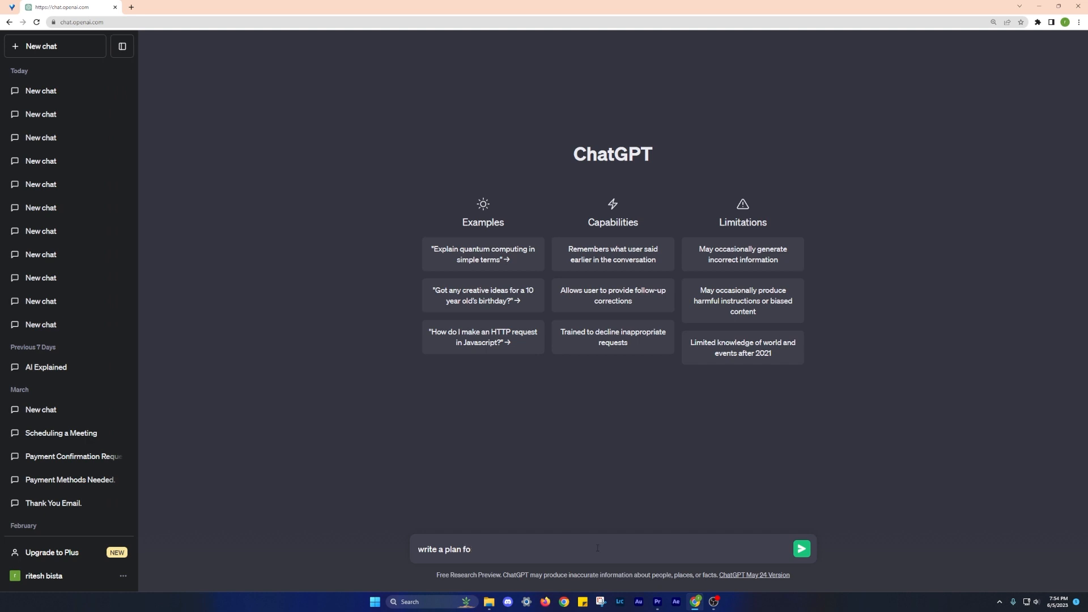
click(801, 548)
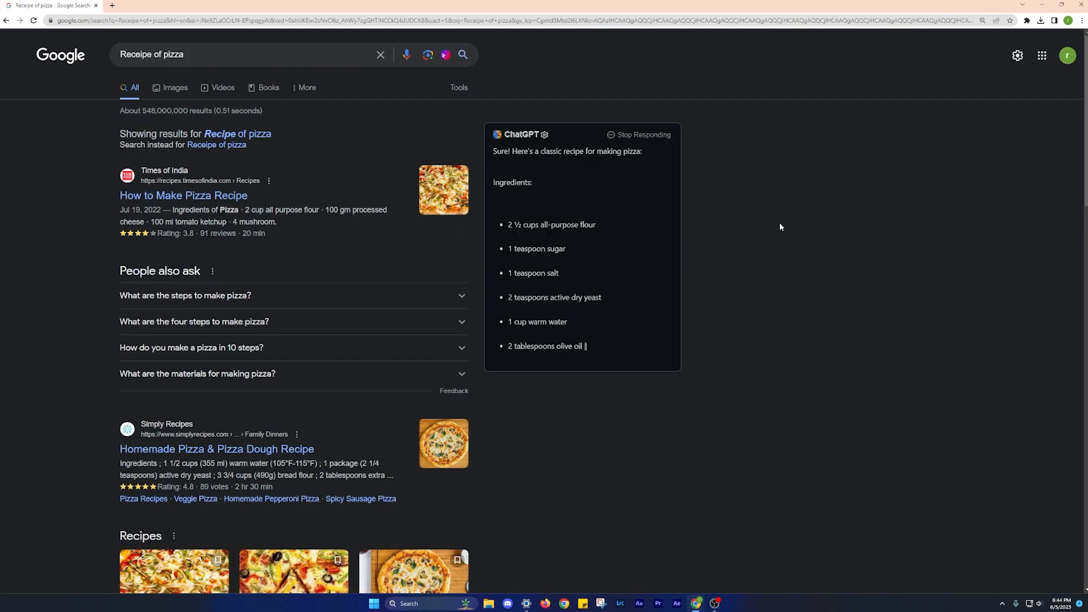
scroll(down, 3)
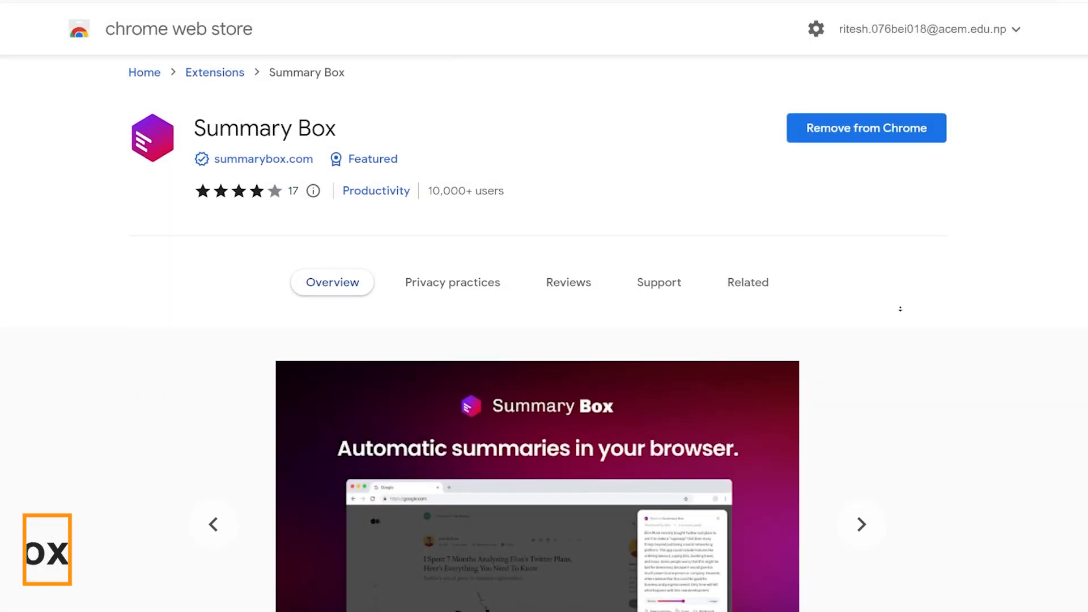
Have Summary Box summarize the Android Authority Zenfone 10 article from the toolbar icon.
scroll(down, 3)
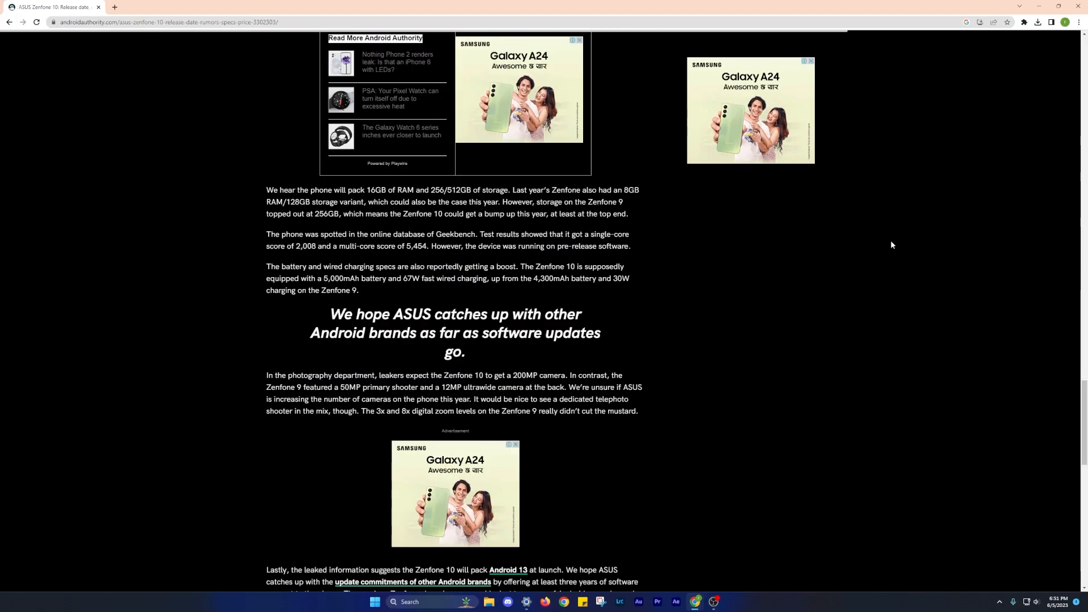
click(1024, 21)
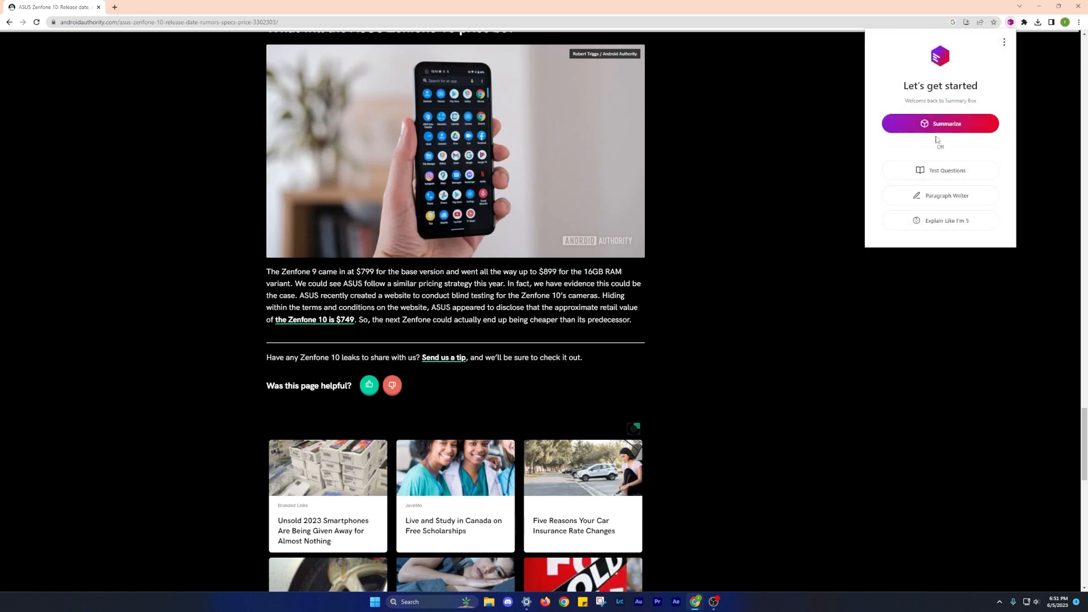
click(940, 123)
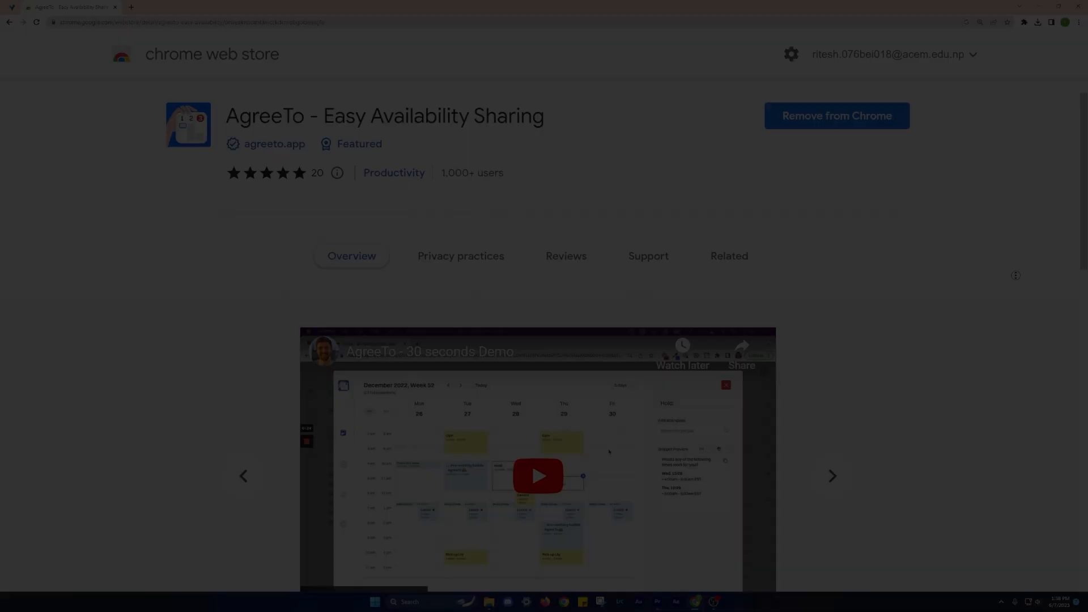
Step through four AgreeTo preview screenshots in the store carousel.
scroll(down, 3)
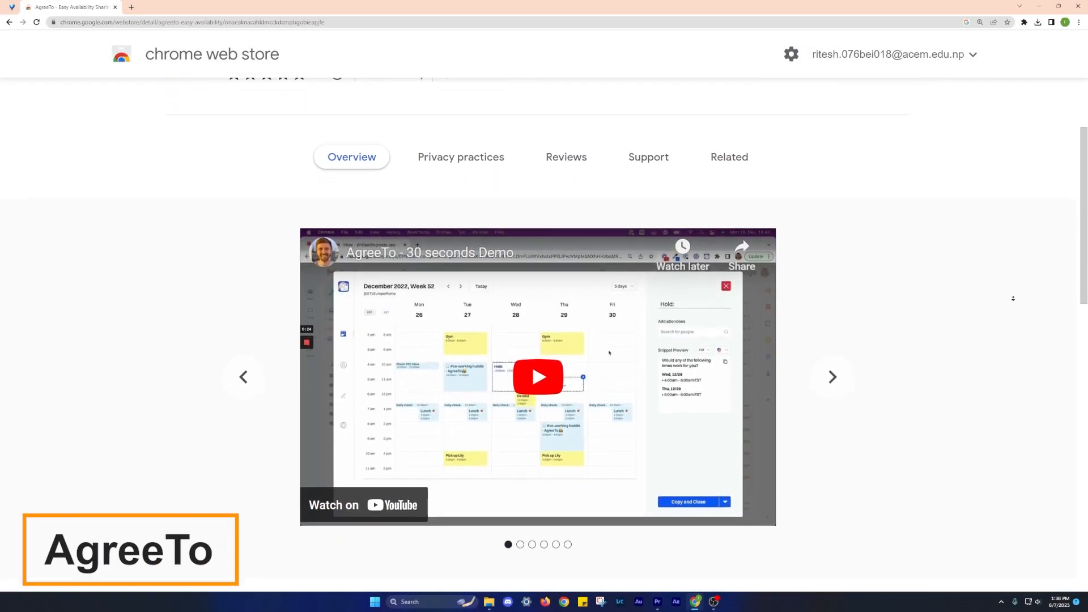
click(831, 236)
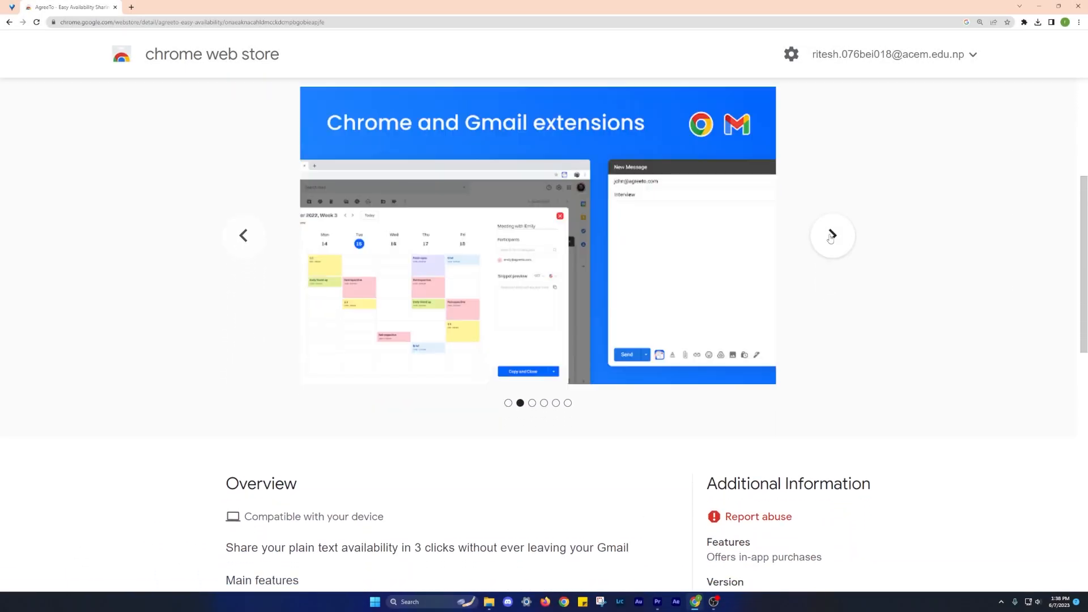
click(831, 236)
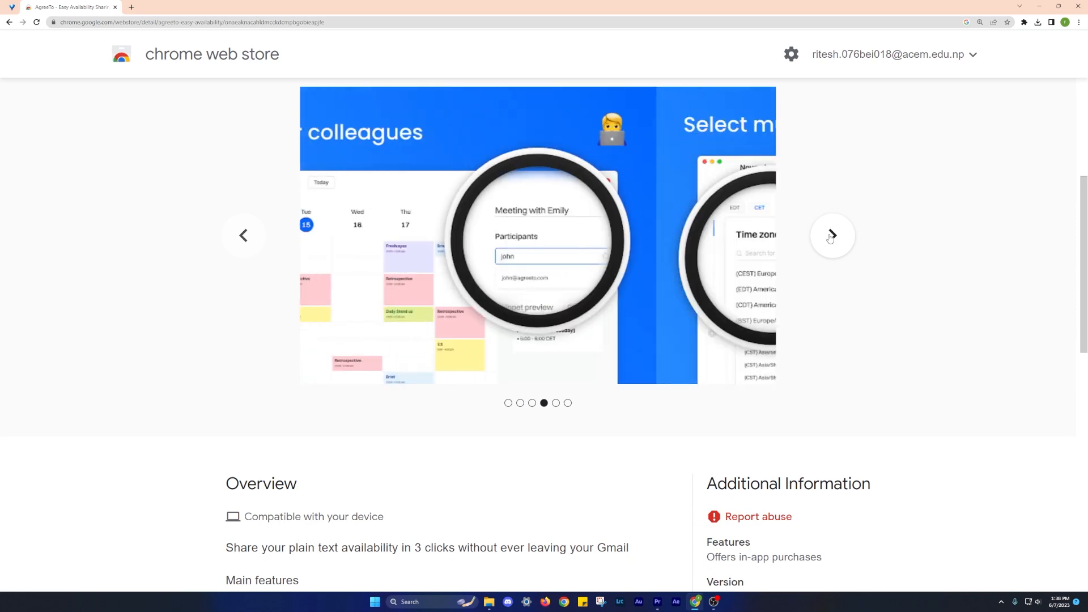
click(831, 236)
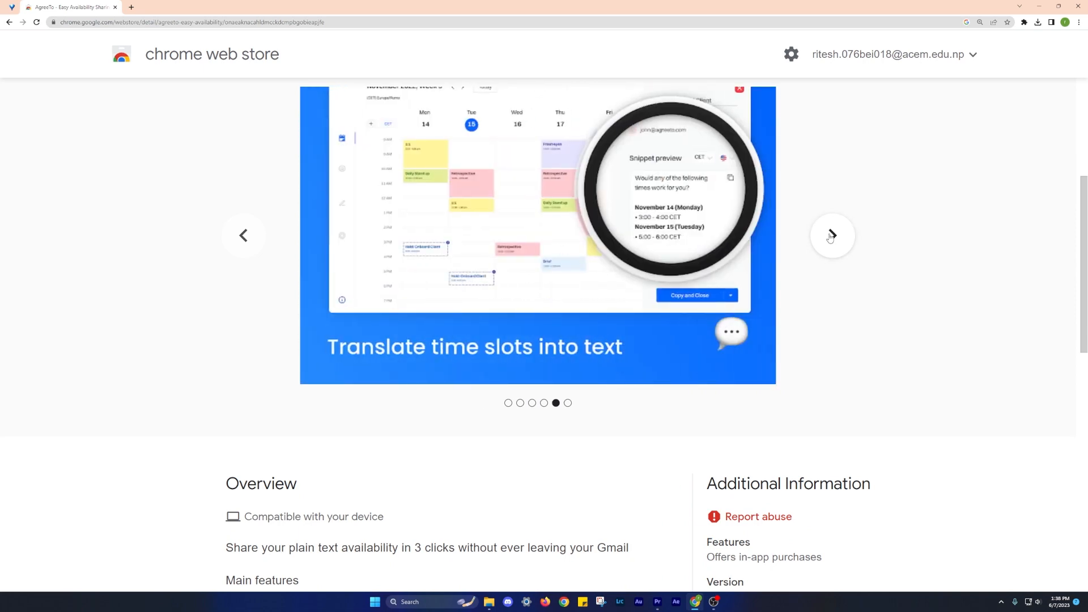
click(831, 236)
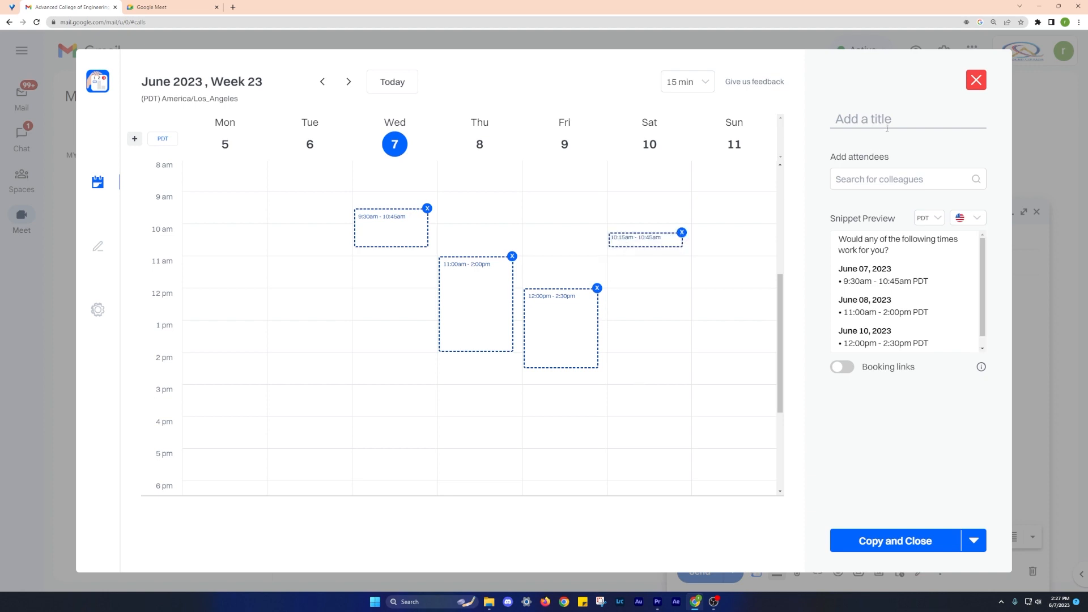
Title the slots 'Meeting about new project' and copy the availability text with Copy and Close.
text(Meeting about new)
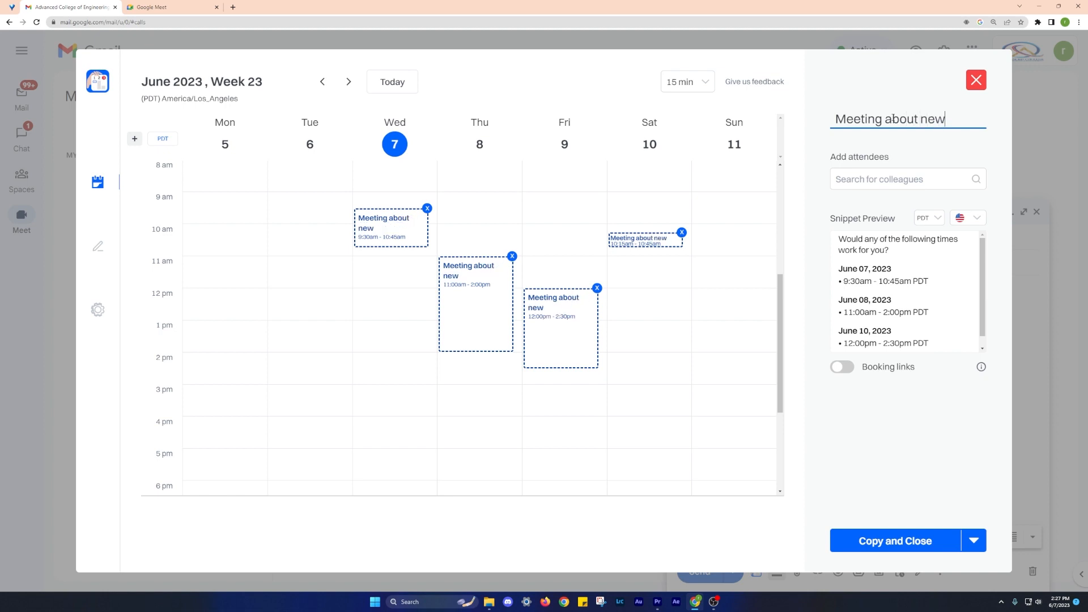
text(project)
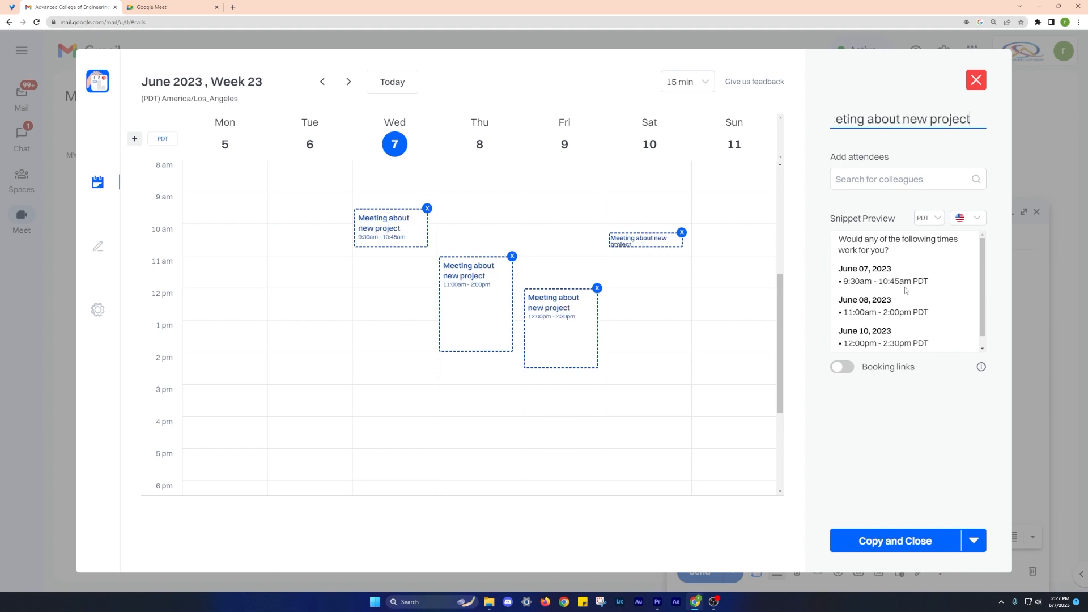
click(894, 541)
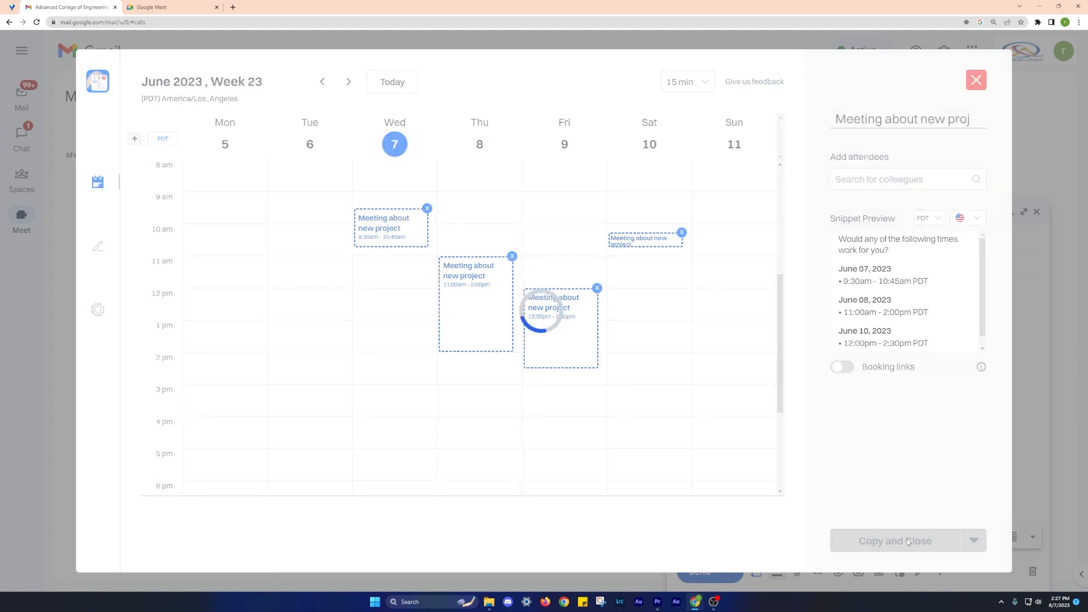
click(894, 541)
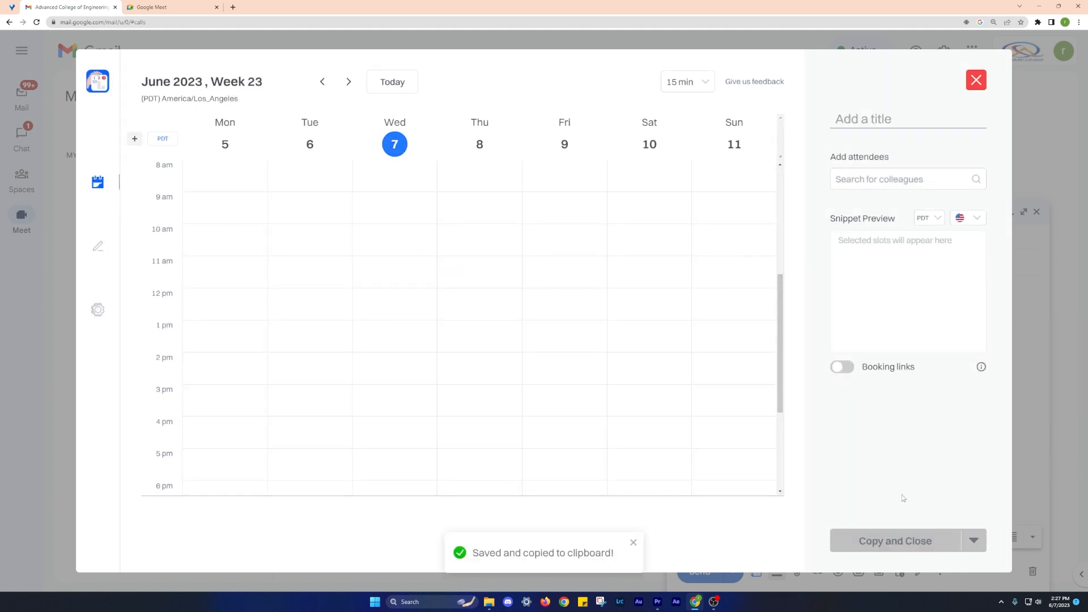
Start a Gmail draft with subject 'Regarding our meeting schedule' and a 'Hi,' greeting above the pasted times.
click(976, 79)
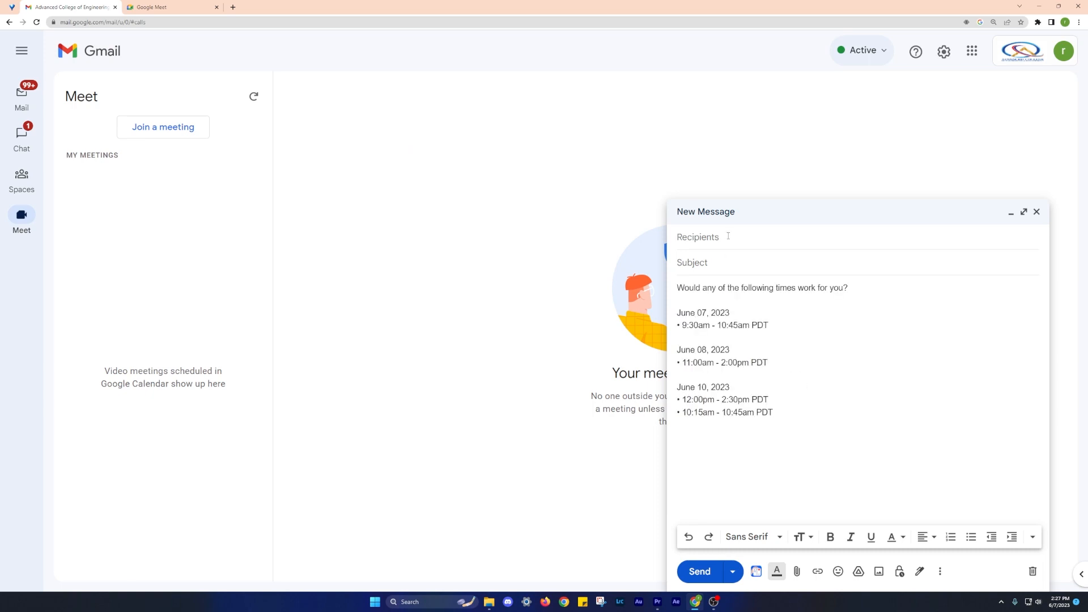
text(Ou)
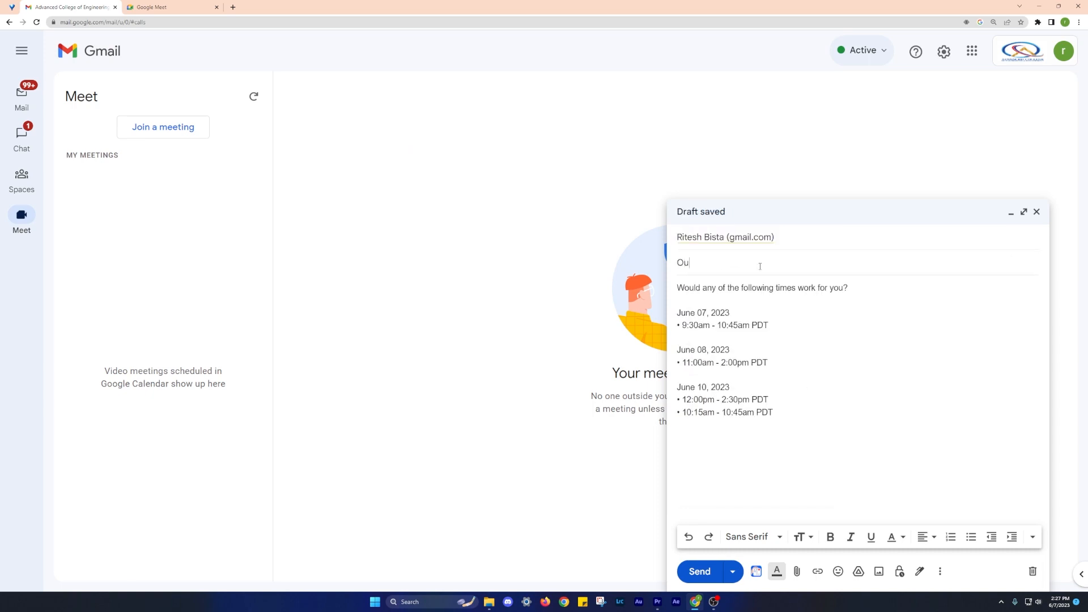
text(Regarding our meeting schedule)
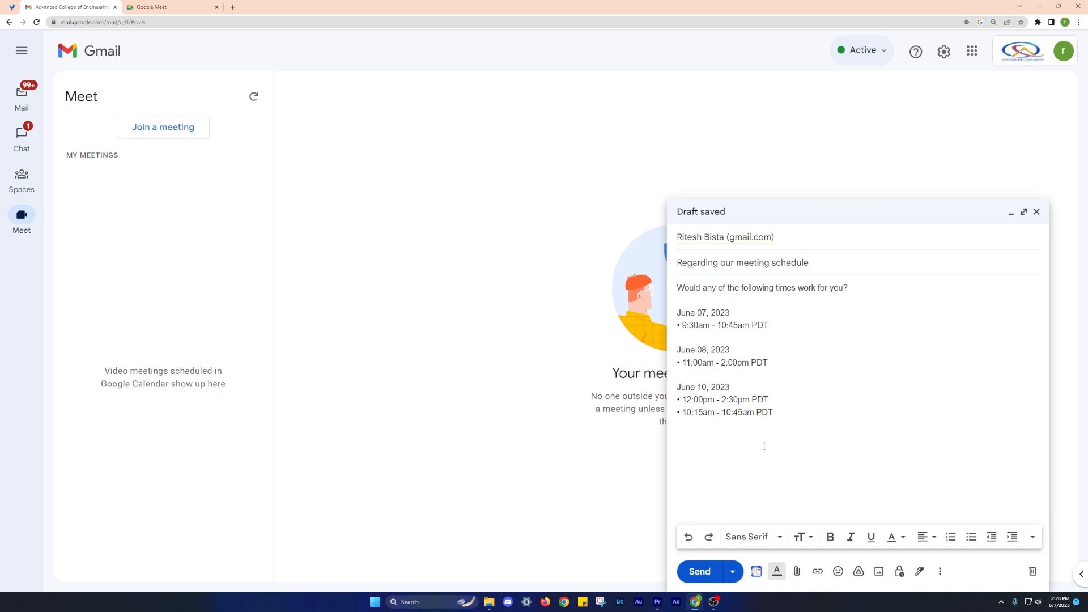
text(Hi,)
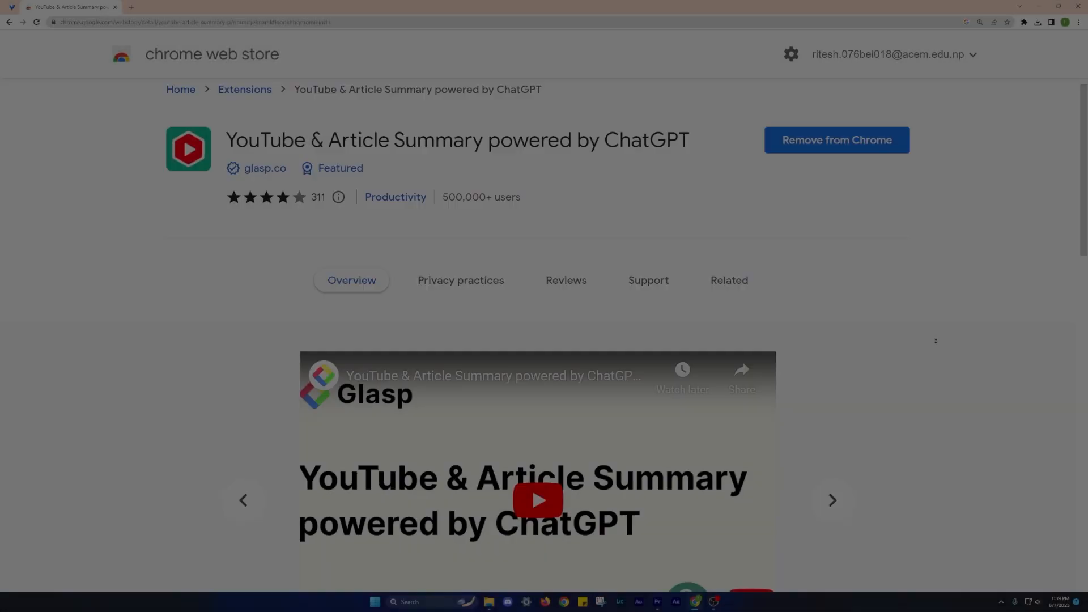
Send the iPhone & iPad apps video transcript to ChatGPT, then select and copy its bullet summary.
scroll(down, 3)
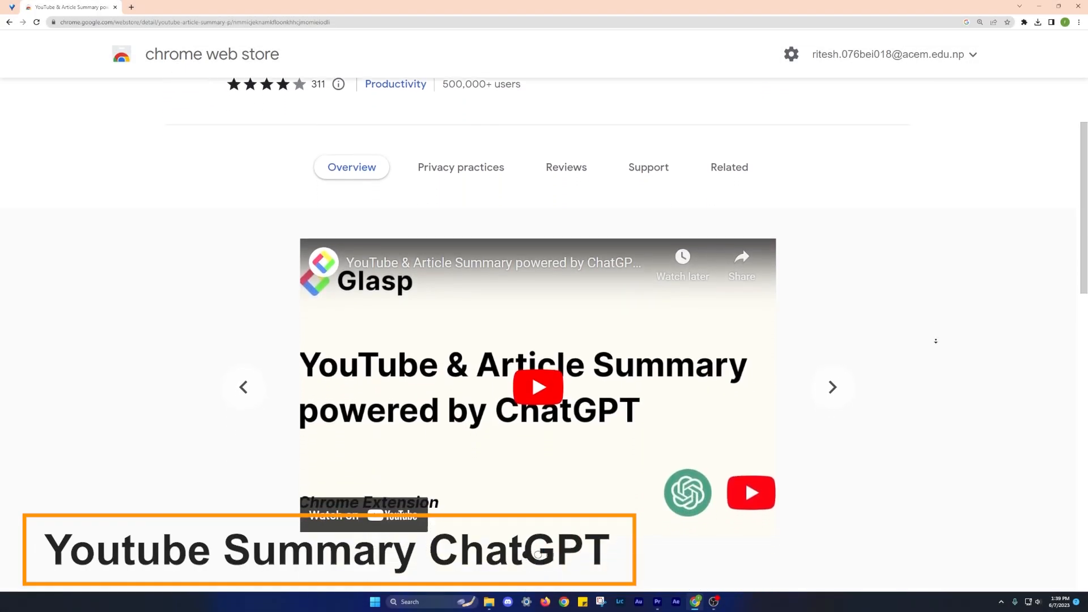
click(831, 387)
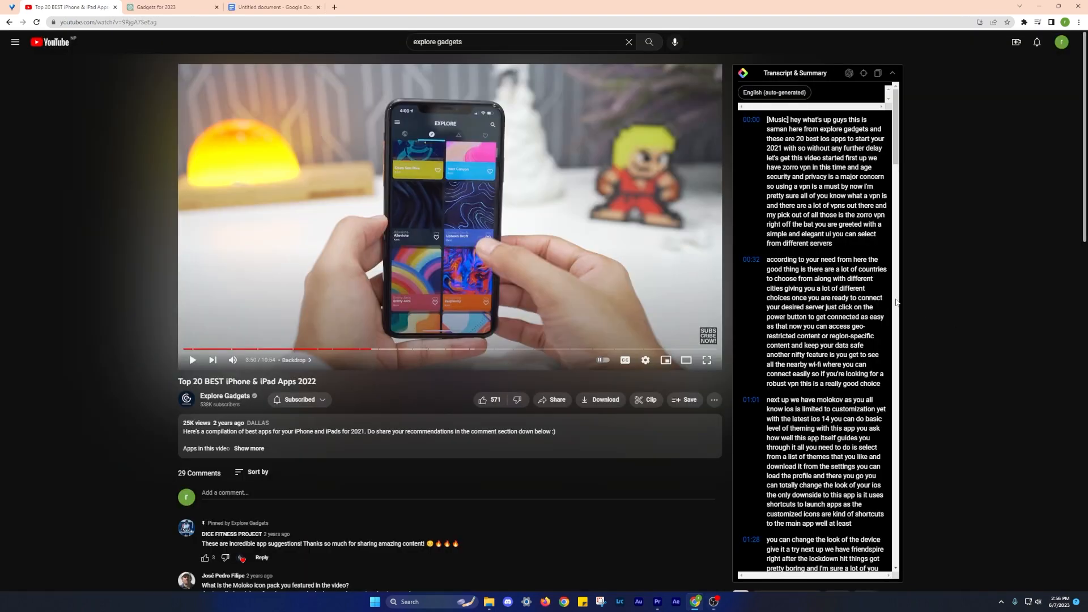
scroll(down, 3)
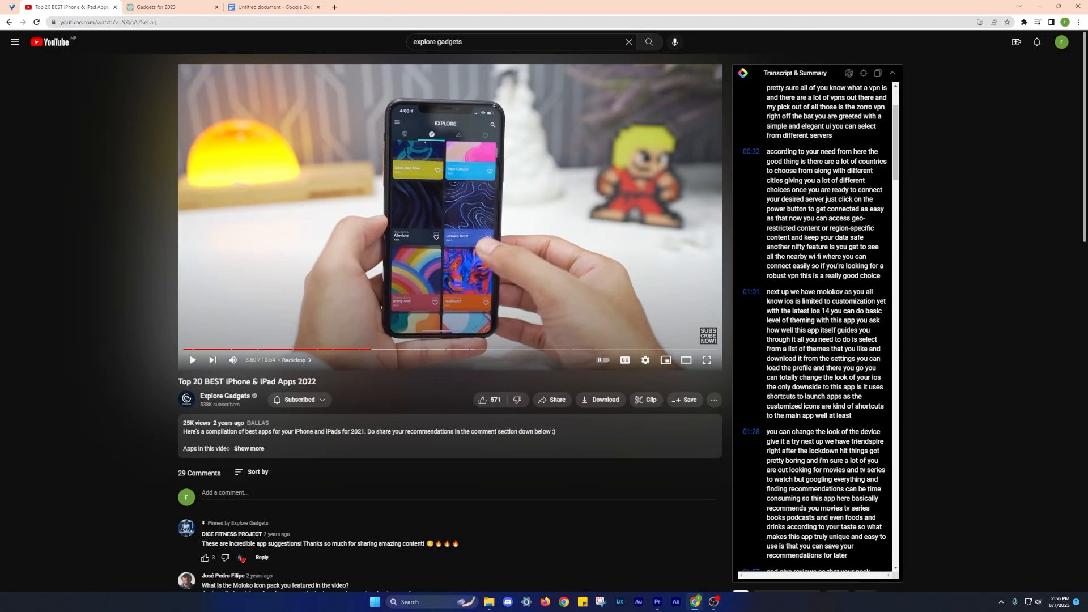
scroll(down, 3)
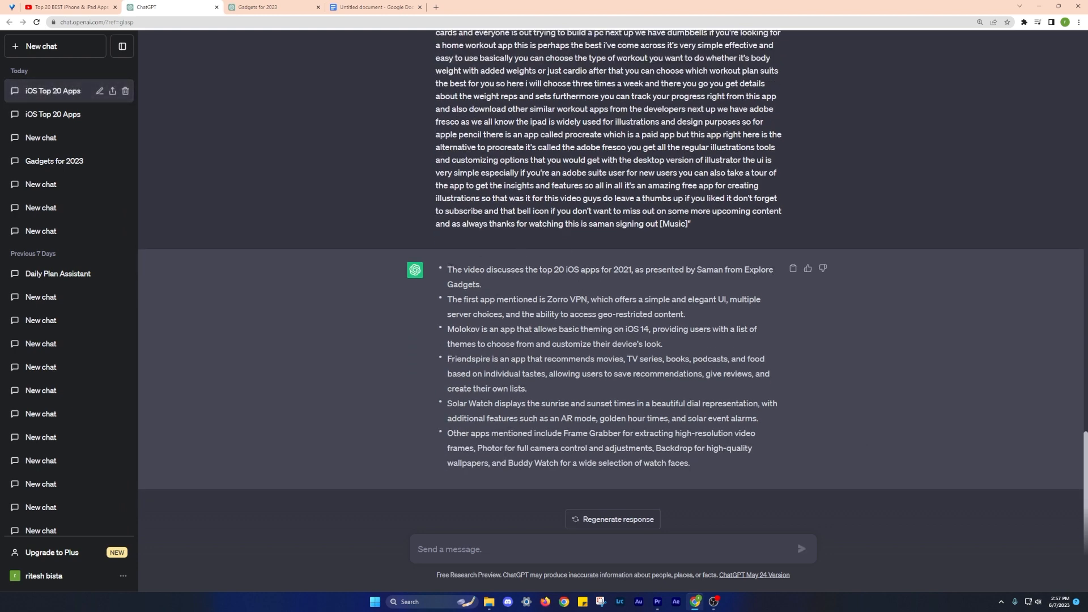
drag(447, 270, 689, 463)
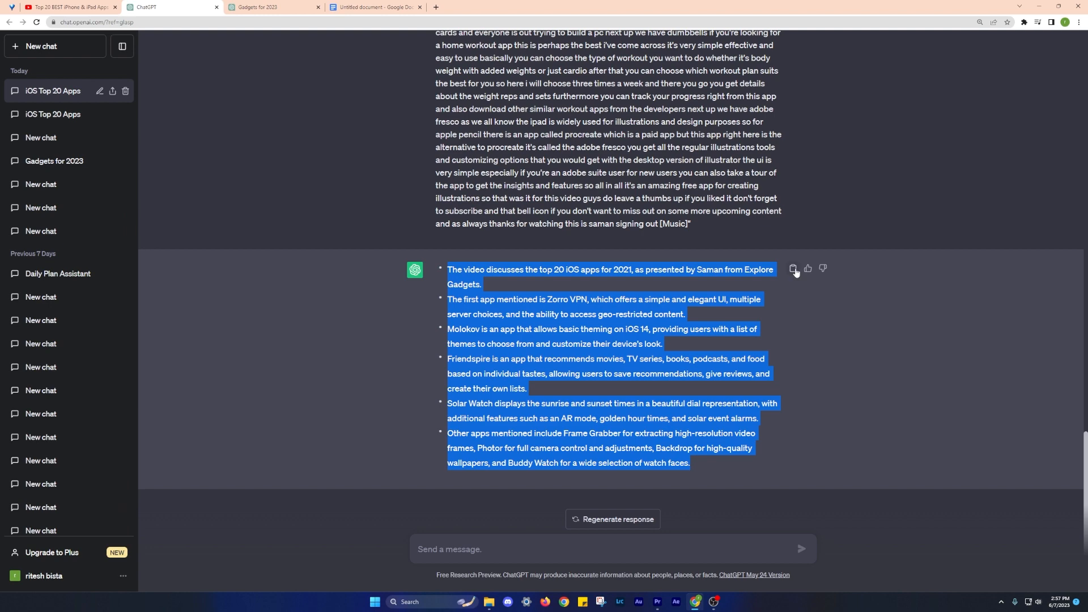
click(376, 7)
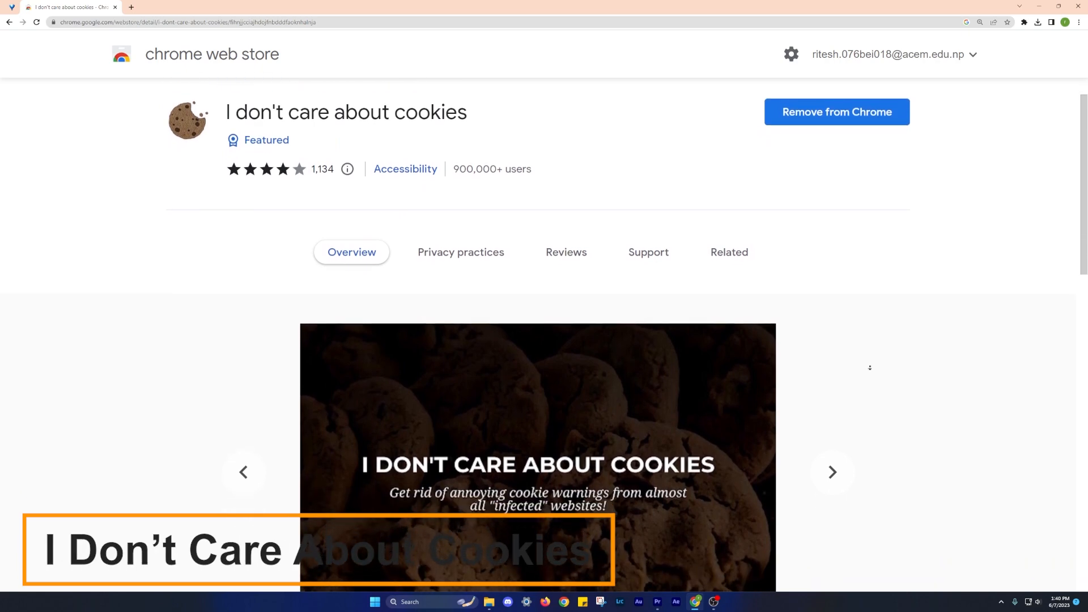
Browse the I don't care about cookies store page and reload to apply the extension settings.
scroll(down, 3)
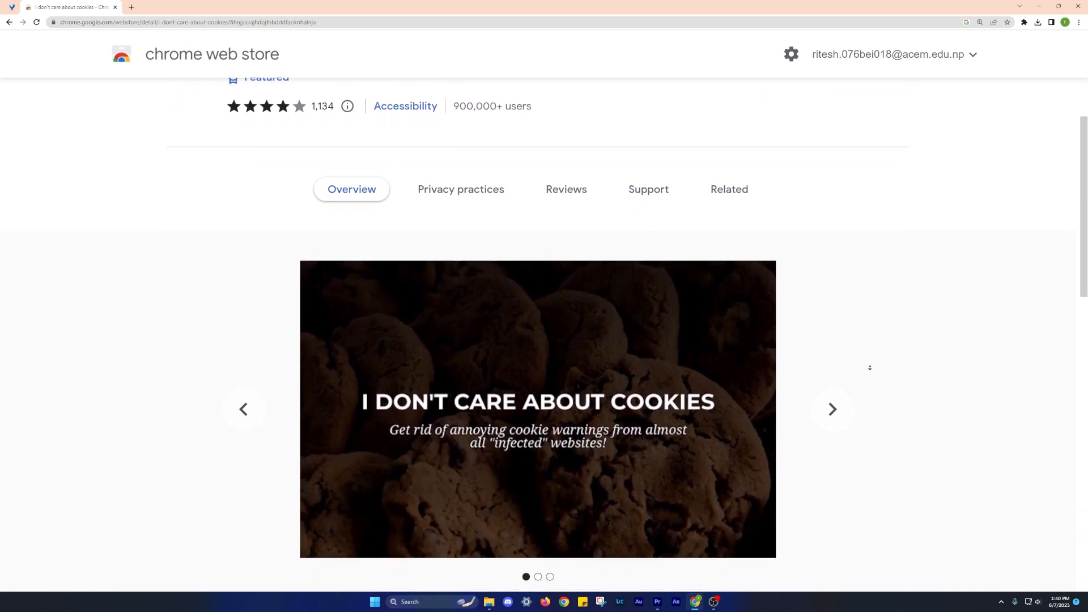
scroll(down, 3)
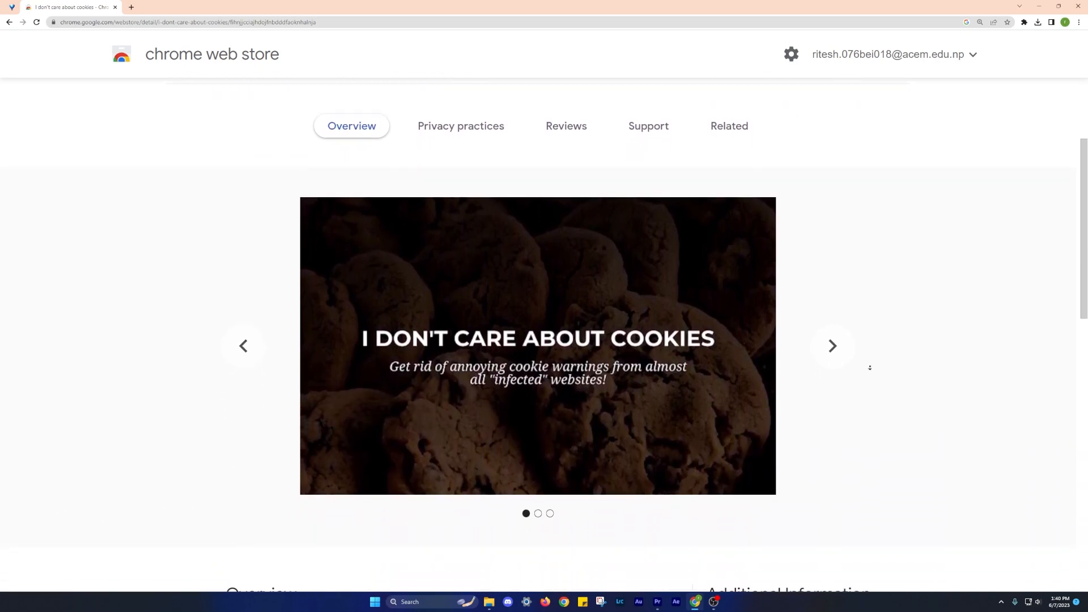
click(832, 346)
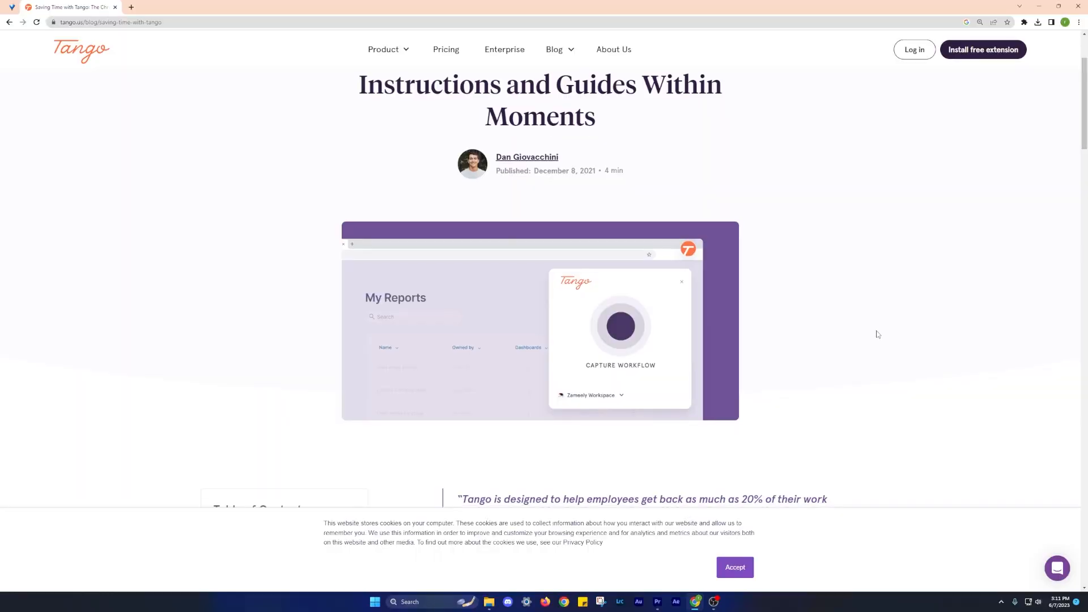
scroll(down, 3)
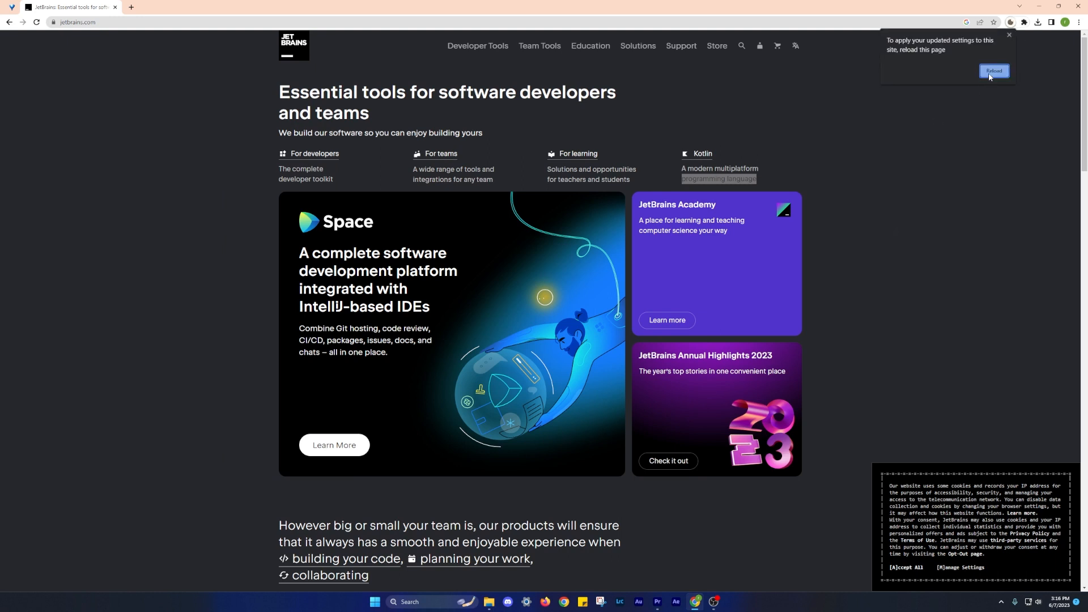
click(994, 71)
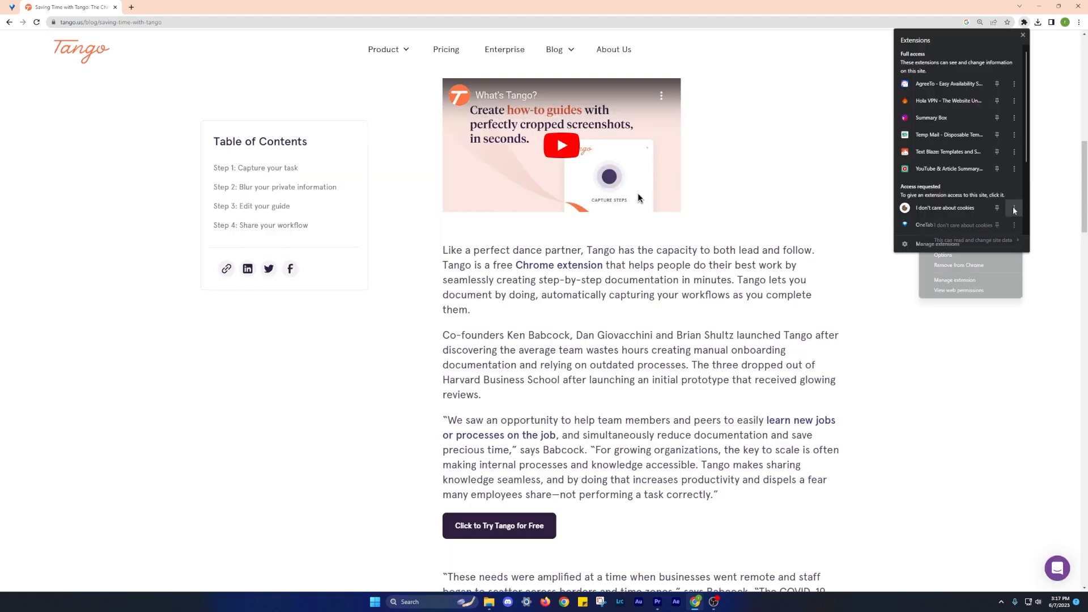
From Manage extension, turn I don't care about cookies on and choose its site access setting.
click(1013, 208)
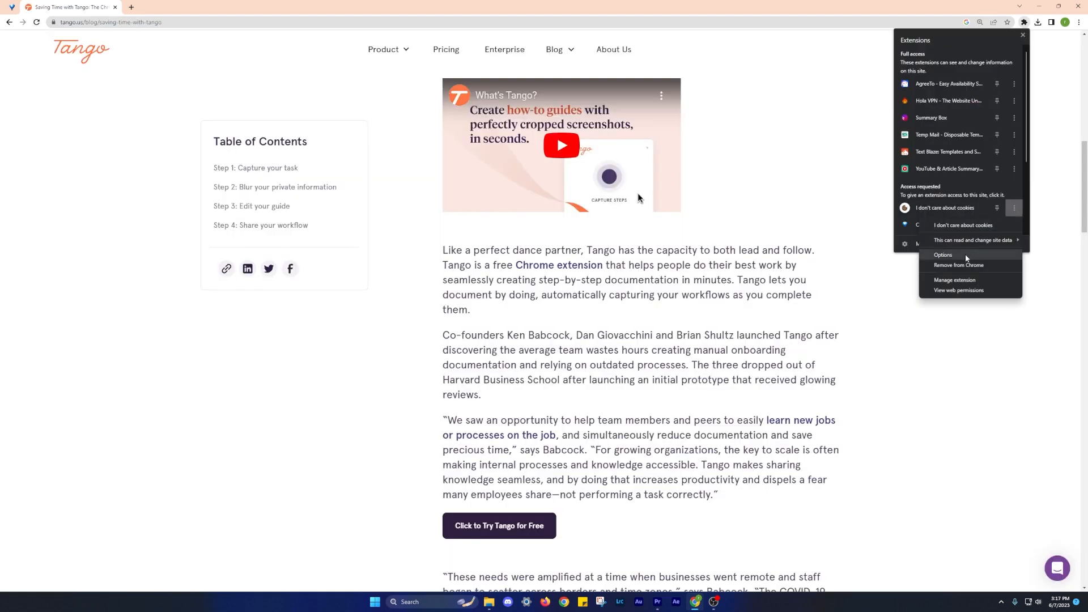
click(944, 257)
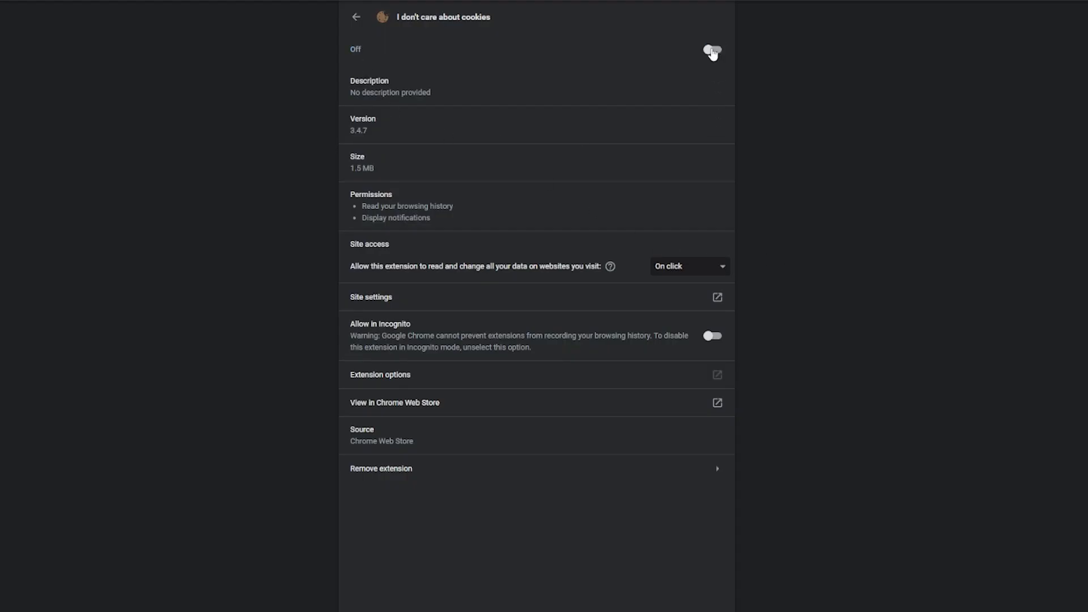
click(713, 49)
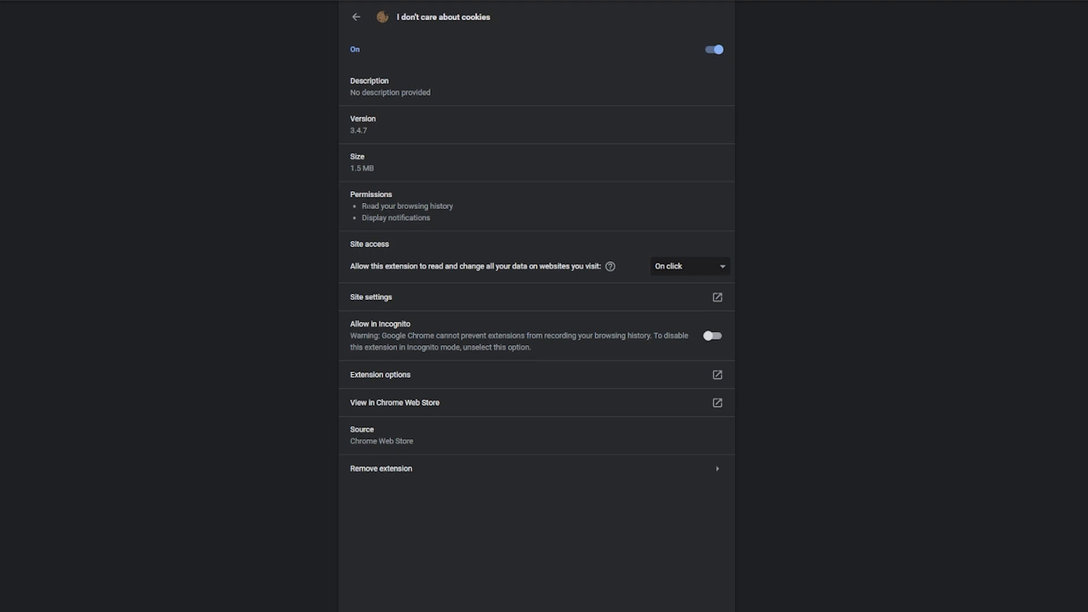
click(688, 265)
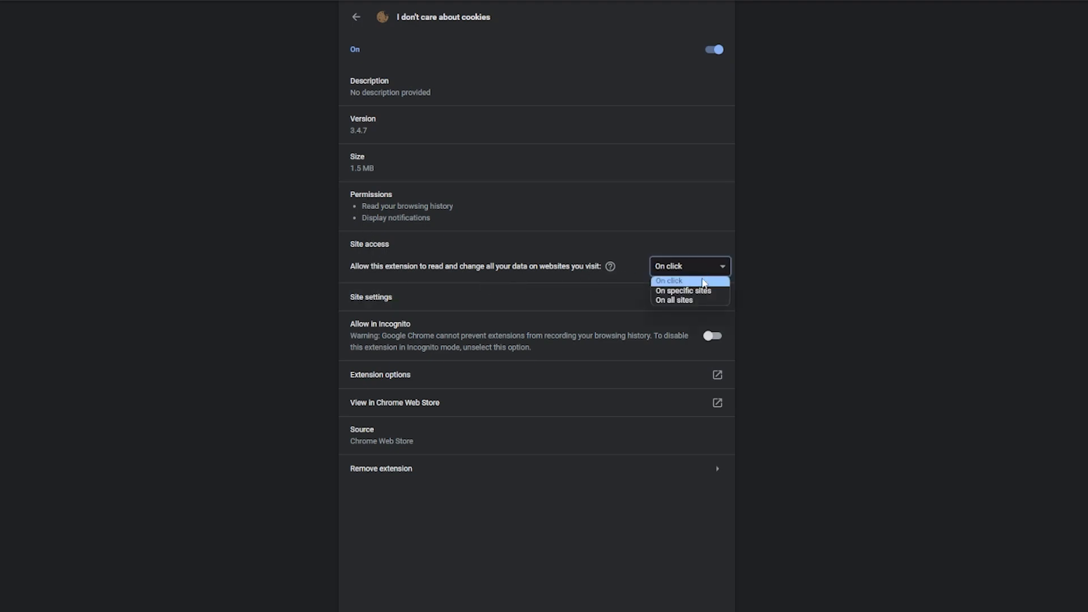
click(673, 299)
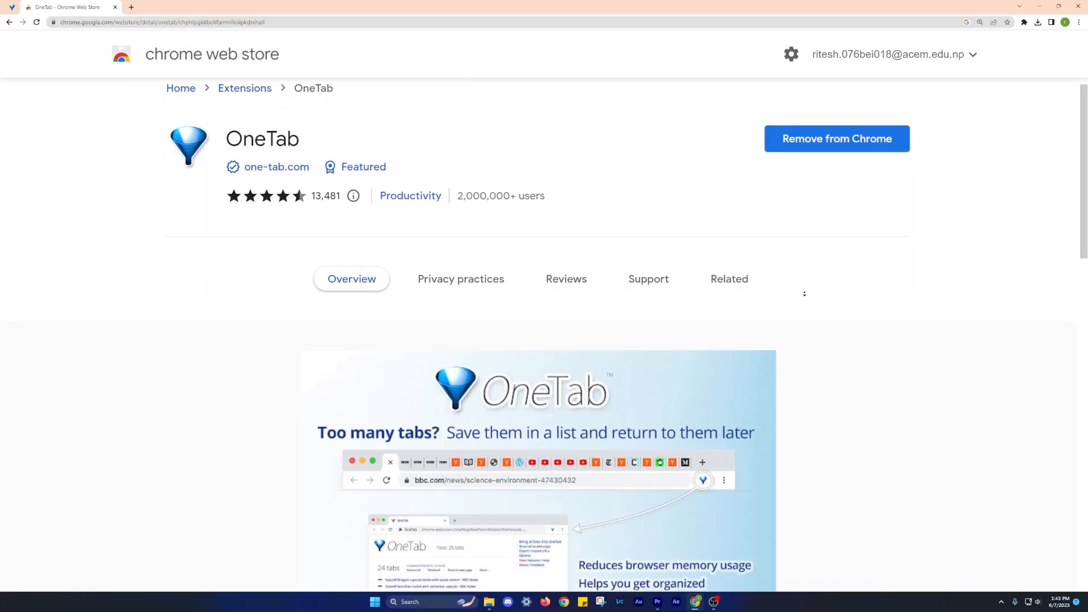
Switch through the Adobe and eBay tabs and search 'canada' in a new tab before collecting them into OneTab.
scroll(down, 3)
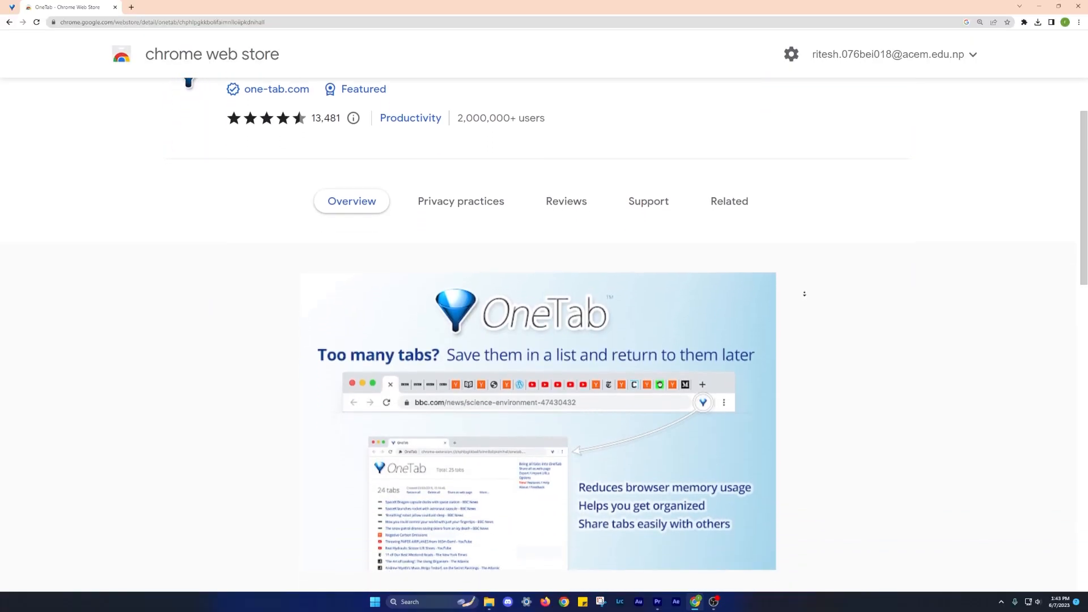
scroll(down, 3)
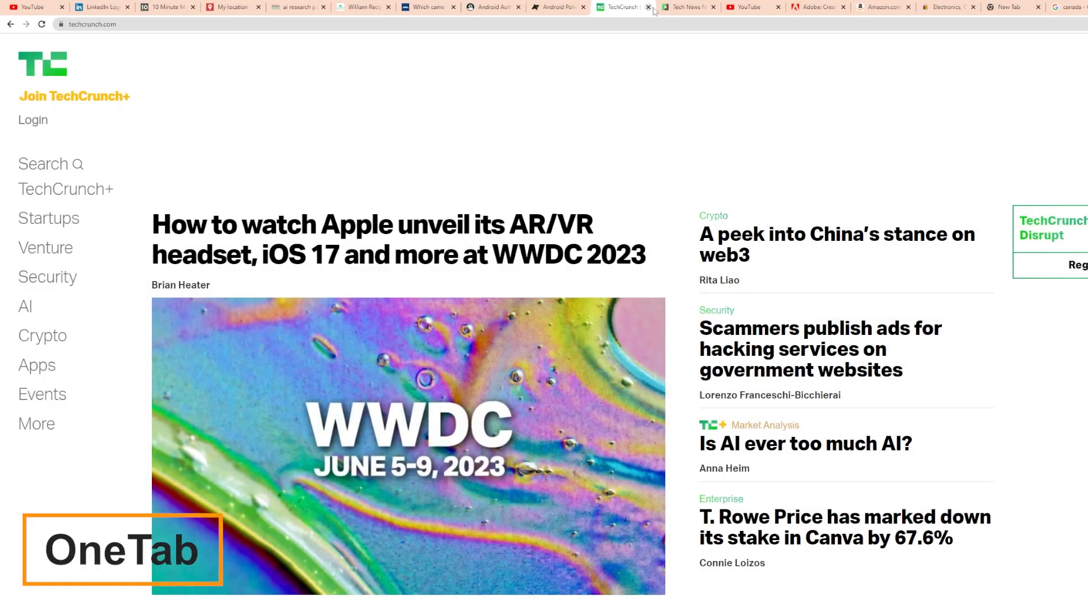
click(817, 7)
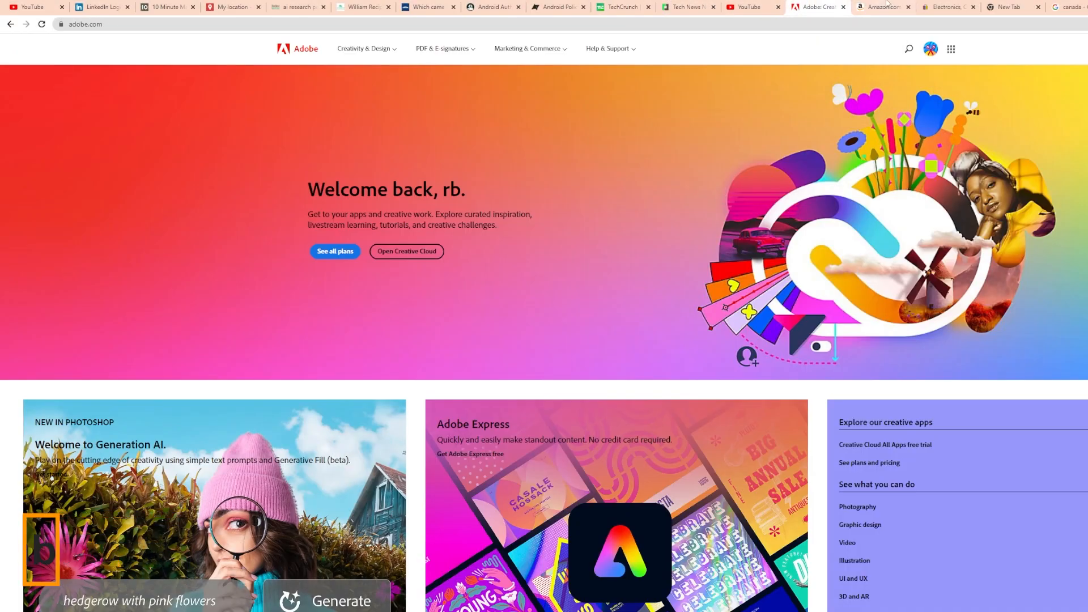
click(948, 7)
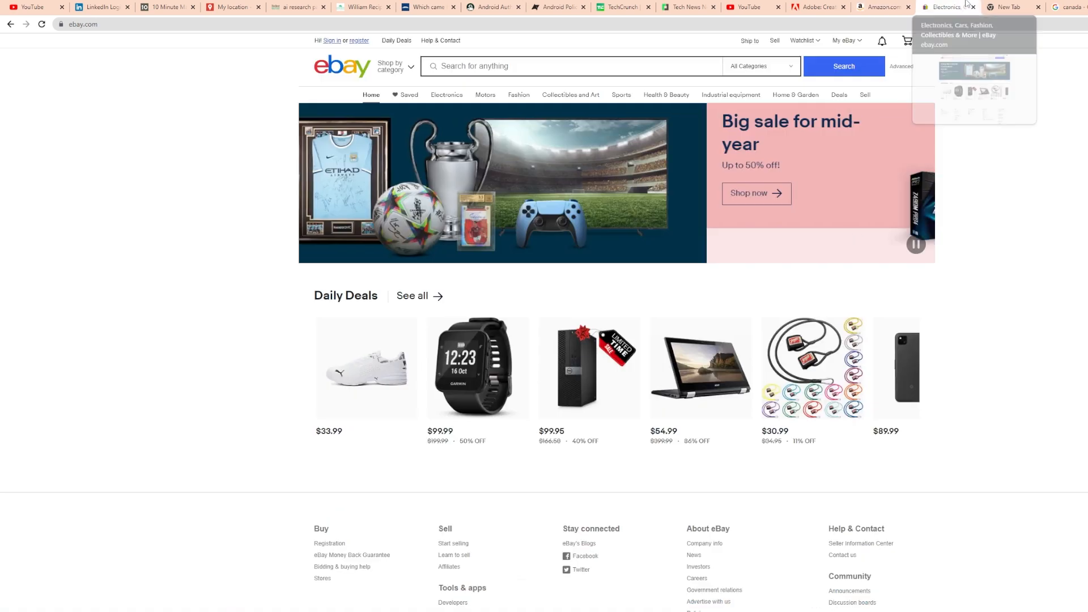
click(1003, 6)
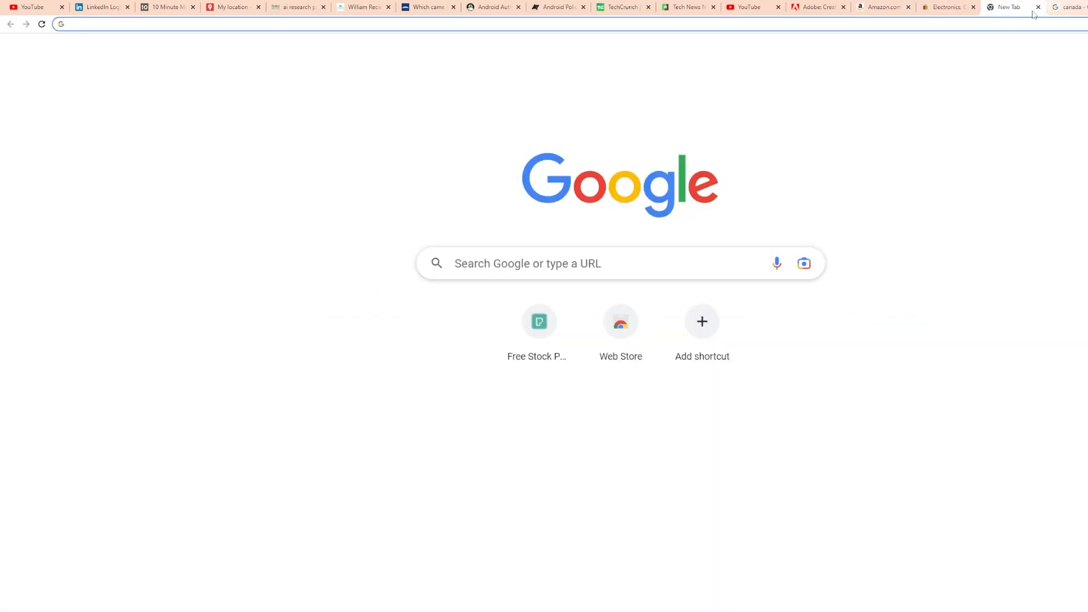
text(canada)
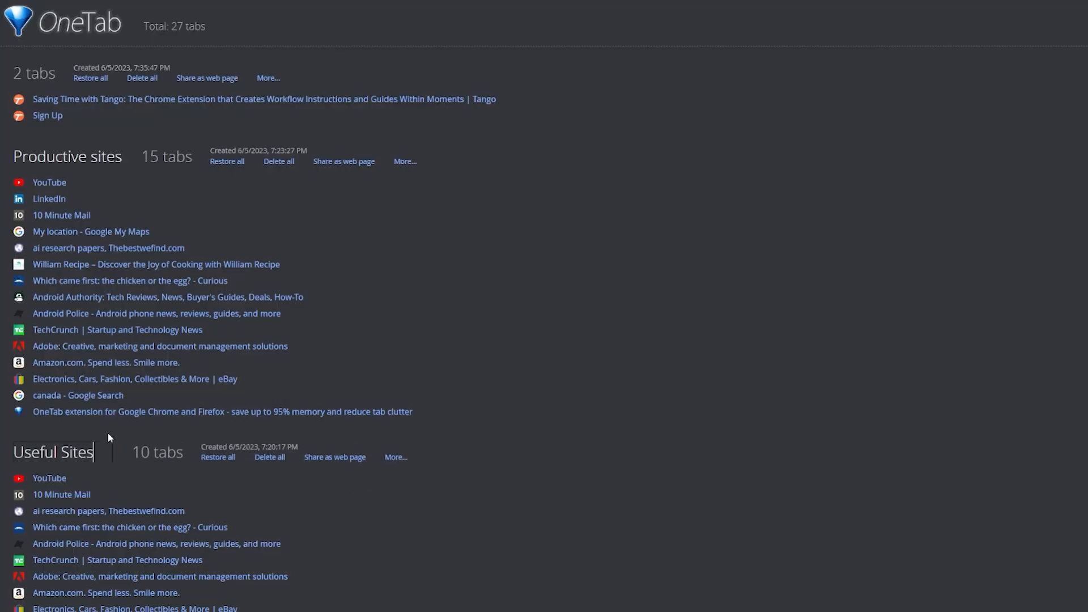
Confirm the Useful Sites group name and share it as a web page with a QR code.
click(395, 457)
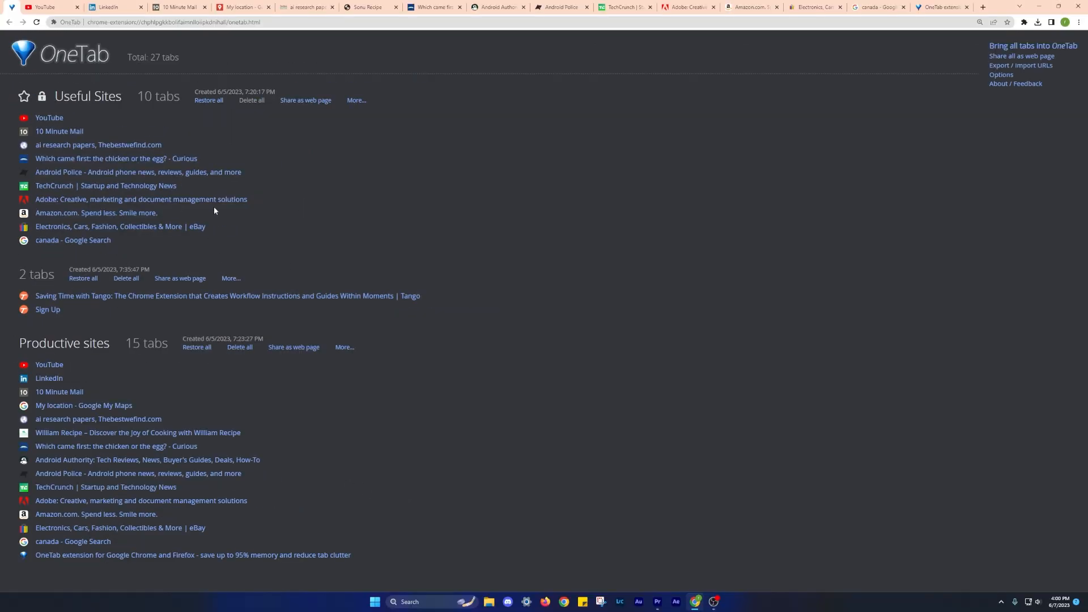
click(304, 99)
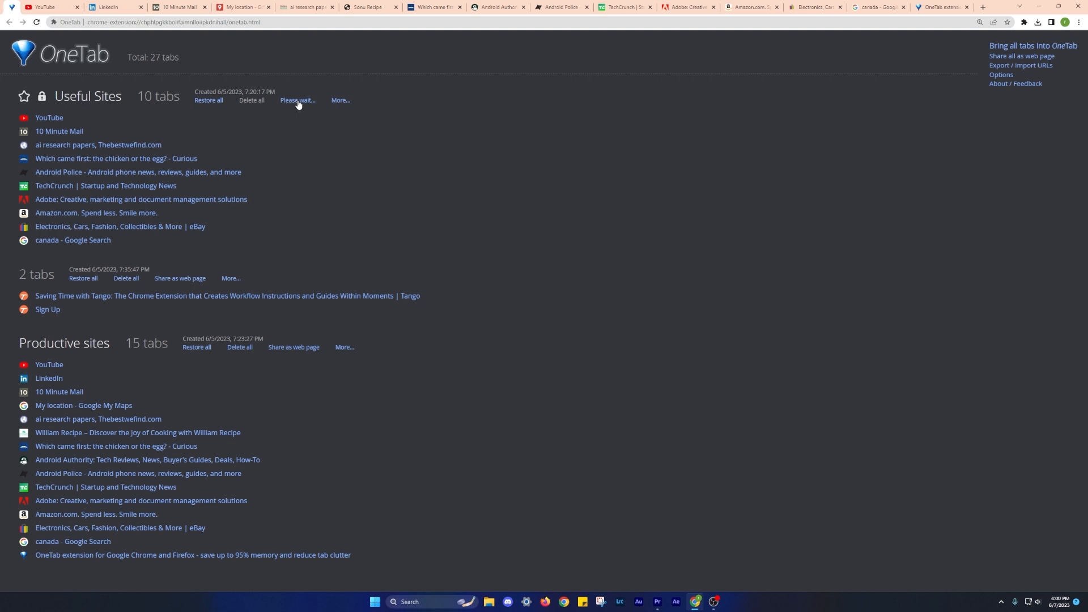
click(297, 100)
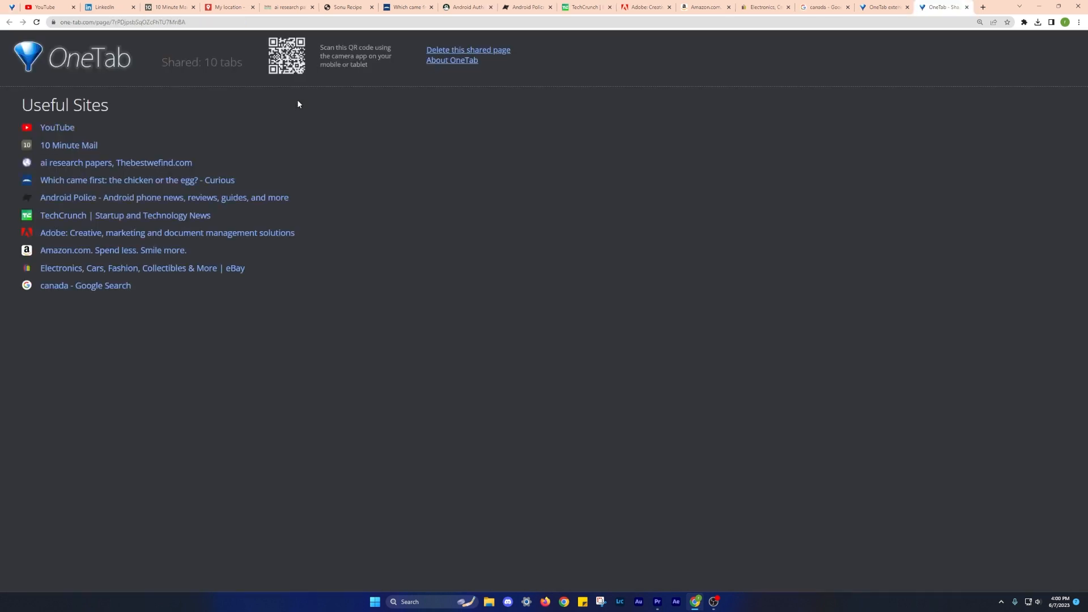
mouse_move(295, 109)
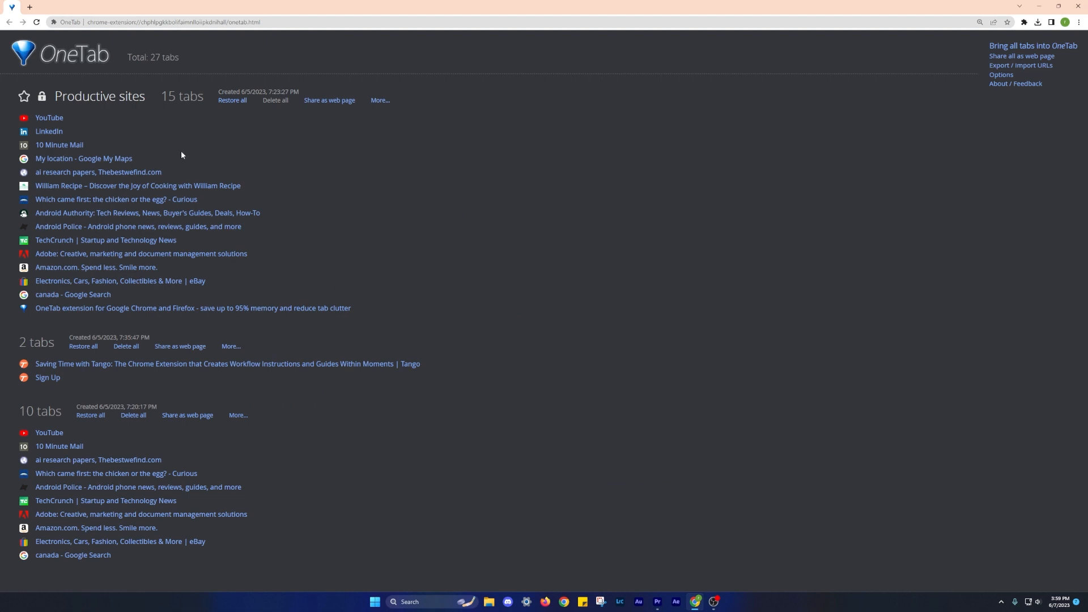
Show OneTab's Options page with tab-group restore, pinned tabs, startup and duplicate settings.
click(231, 99)
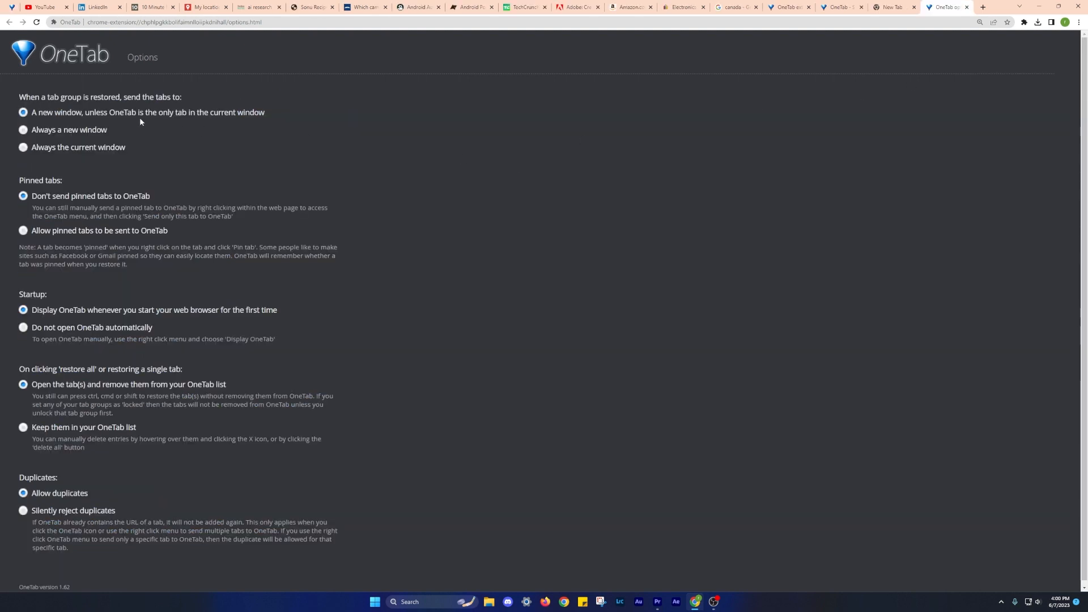
mouse_move(109, 380)
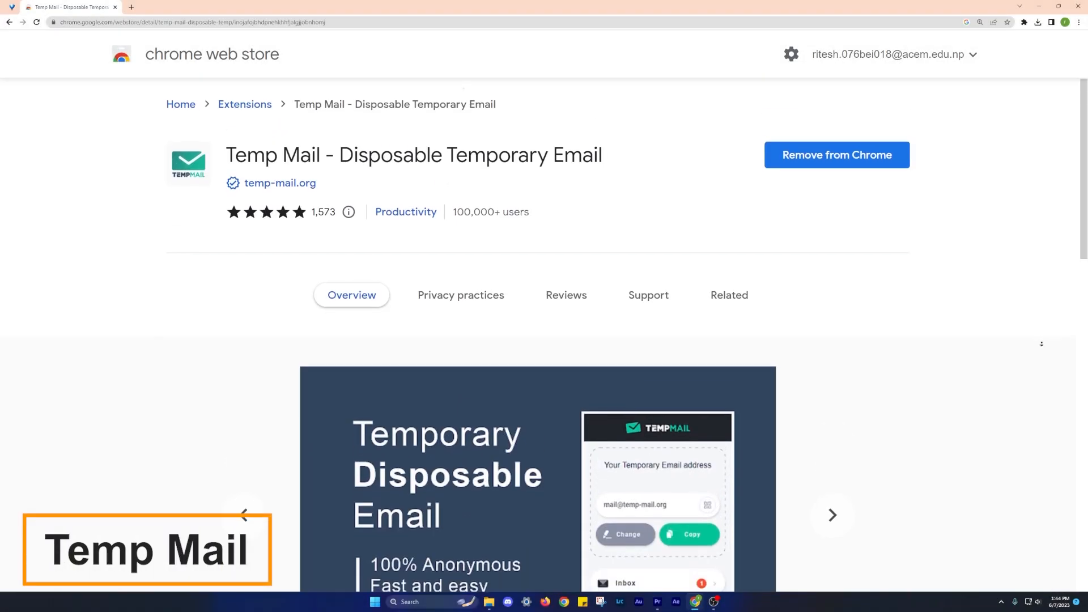
Scroll through the Temp Mail listing's overview images and advance the screenshot carousel.
scroll(down, 3)
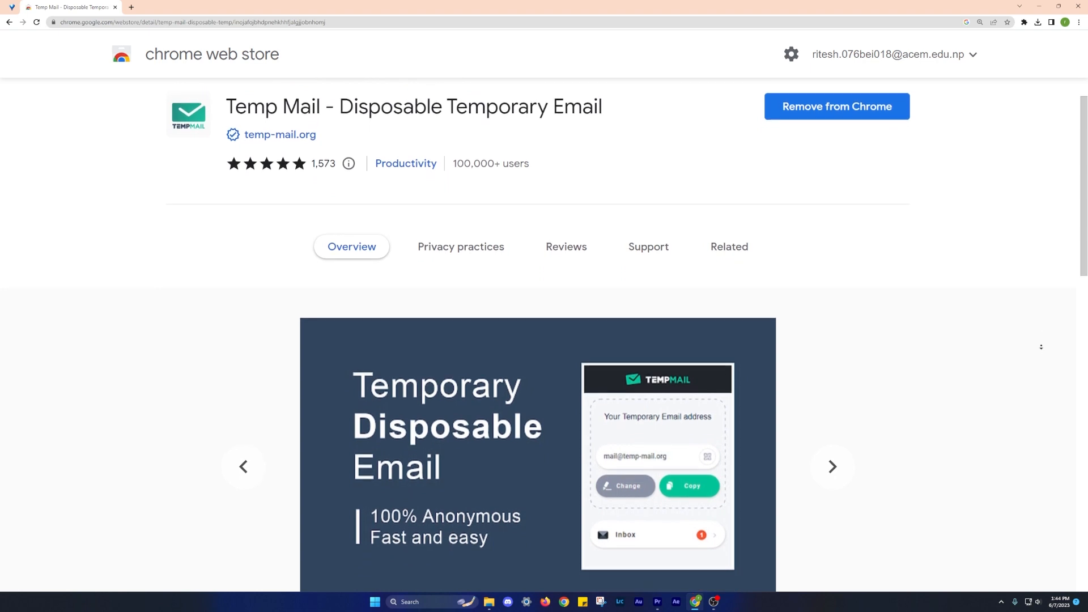
scroll(down, 3)
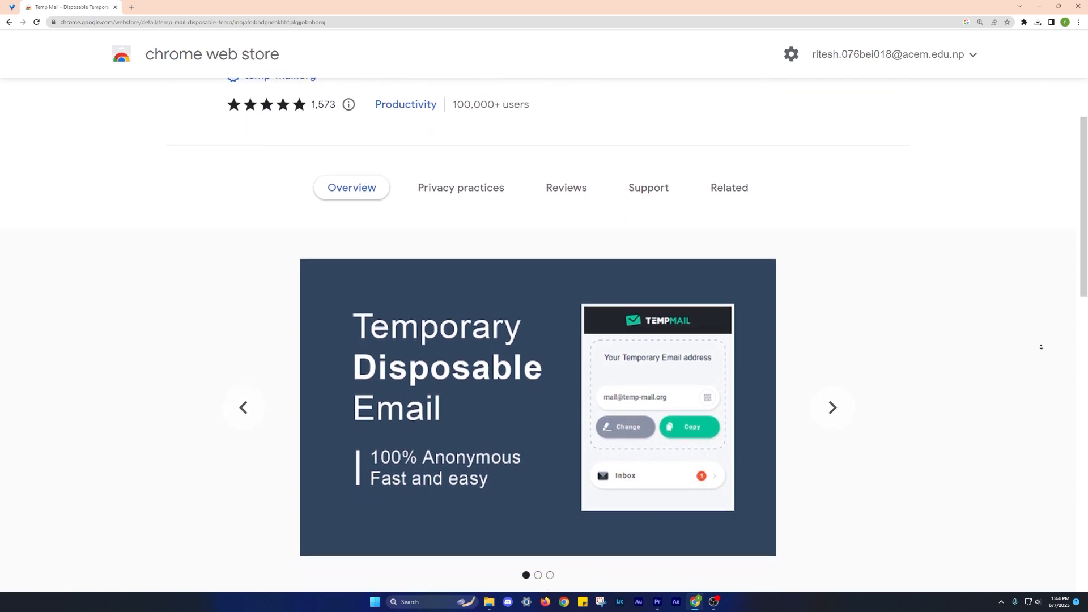
scroll(down, 3)
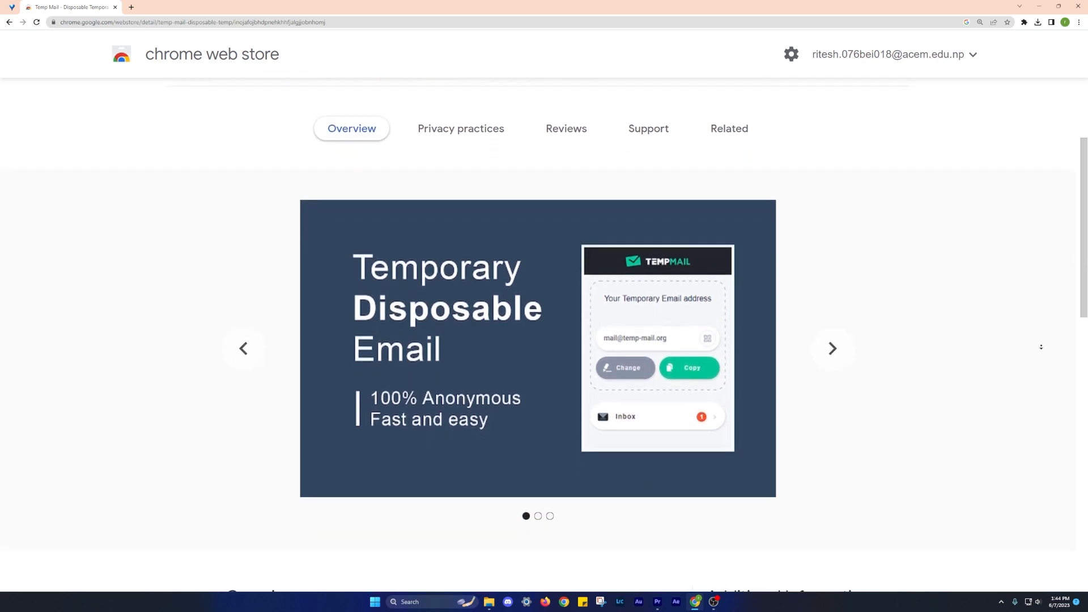
click(832, 348)
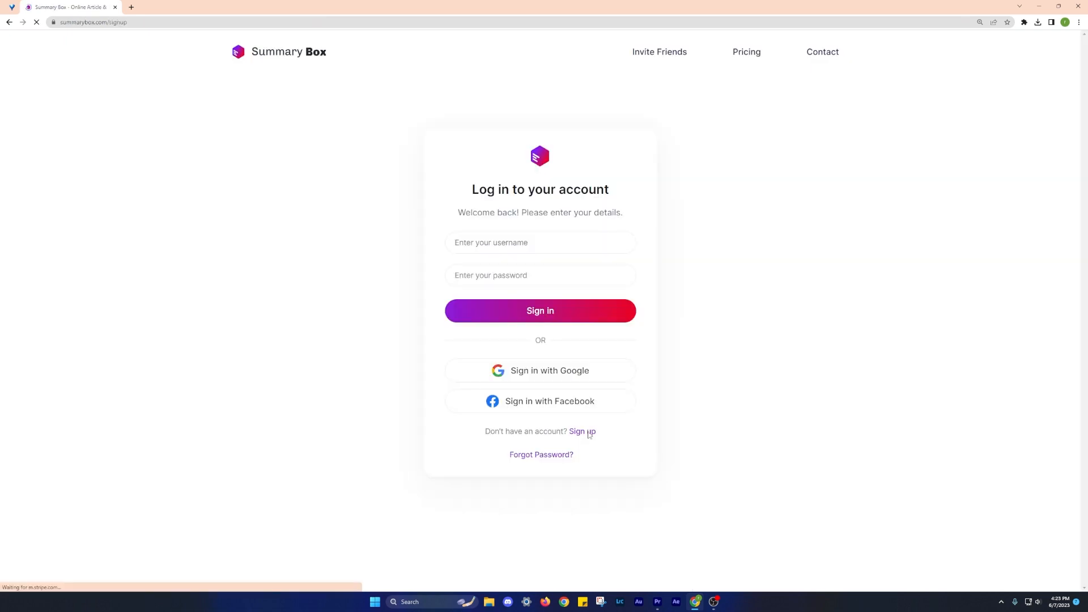
Sign up for Summary Box with the temporary email and name 'smith', skipping the survey.
click(583, 431)
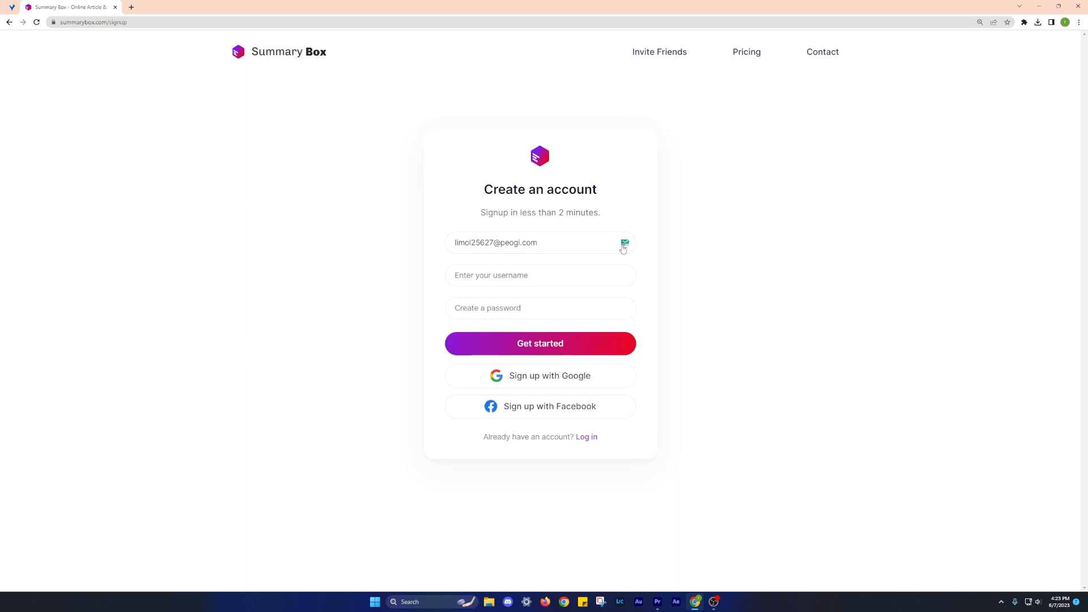
text(s)
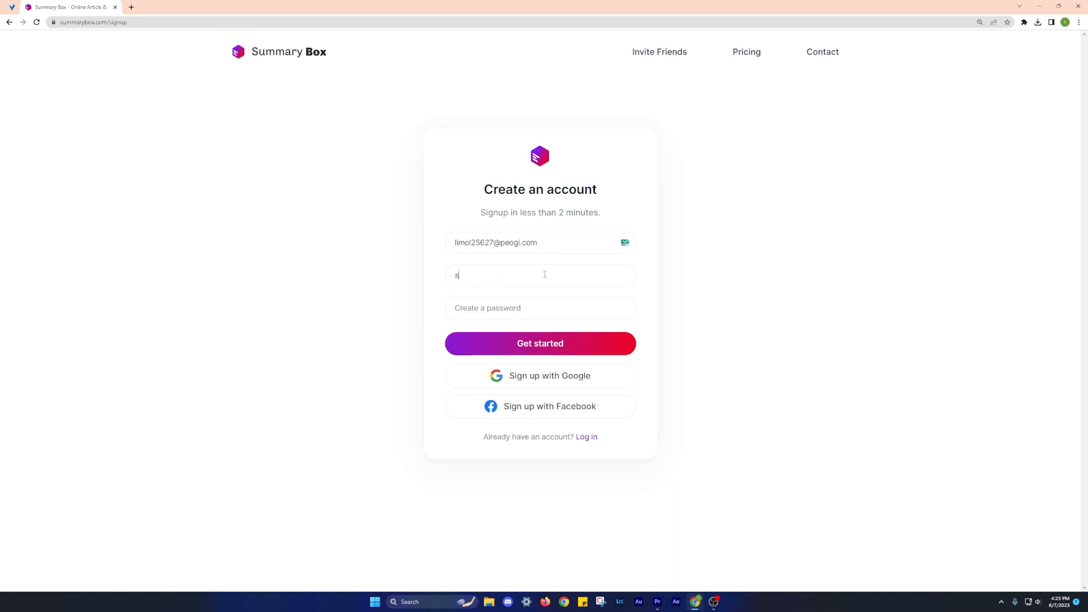
text(mith)
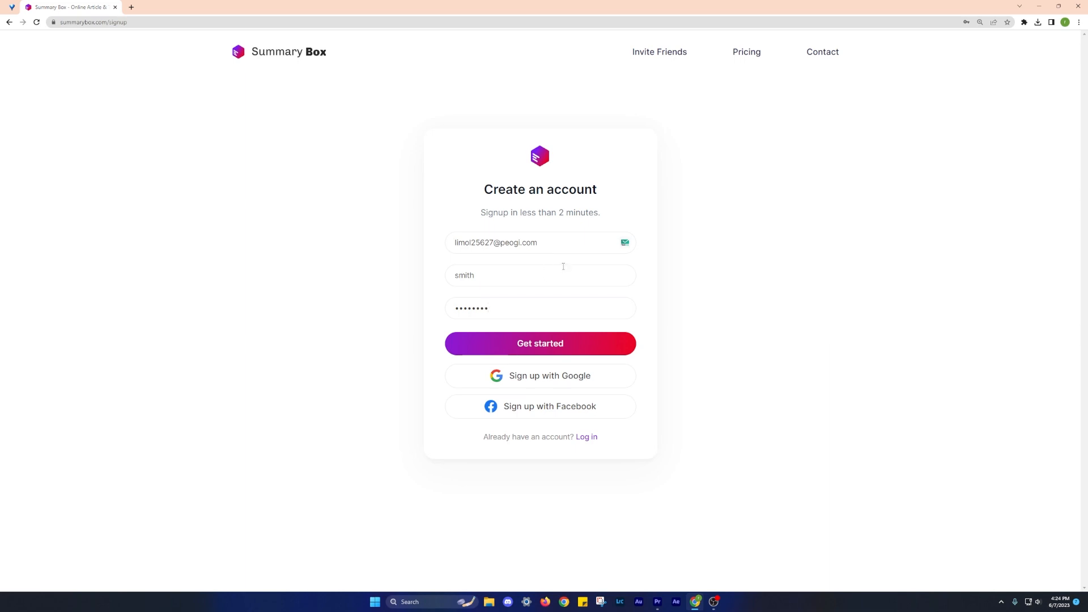
click(540, 342)
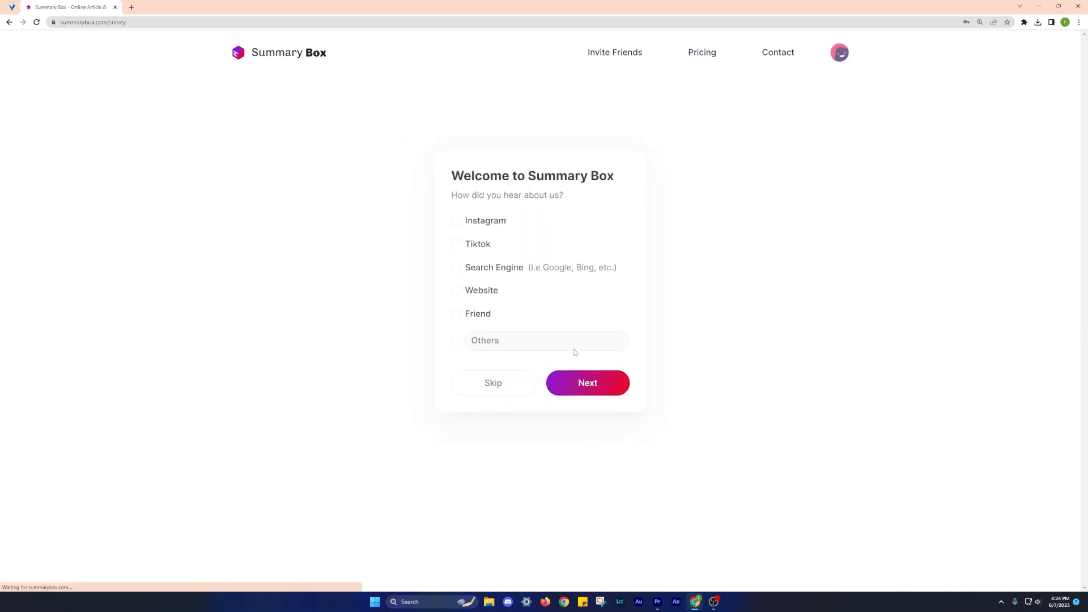
click(586, 382)
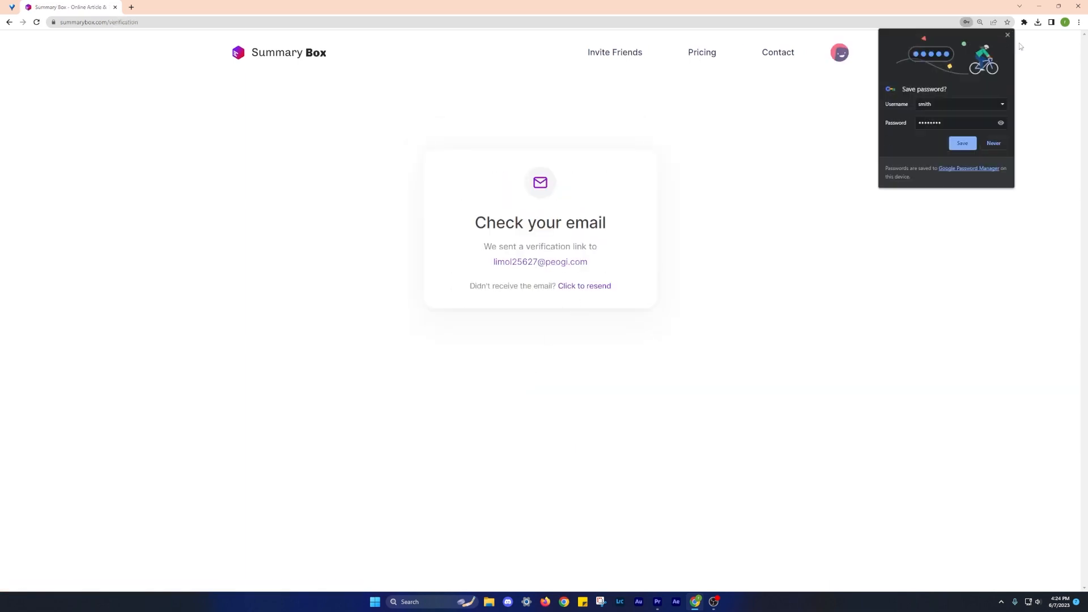
Check the Temp Mail inbox for the verification email and begin the Text Blaze sign-up.
click(1012, 21)
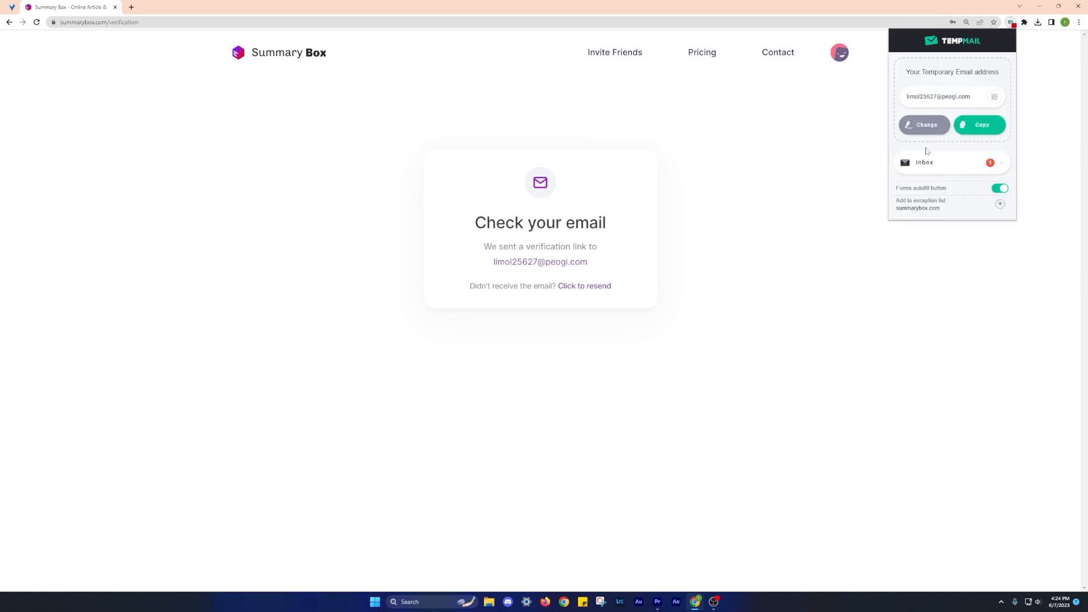
click(951, 162)
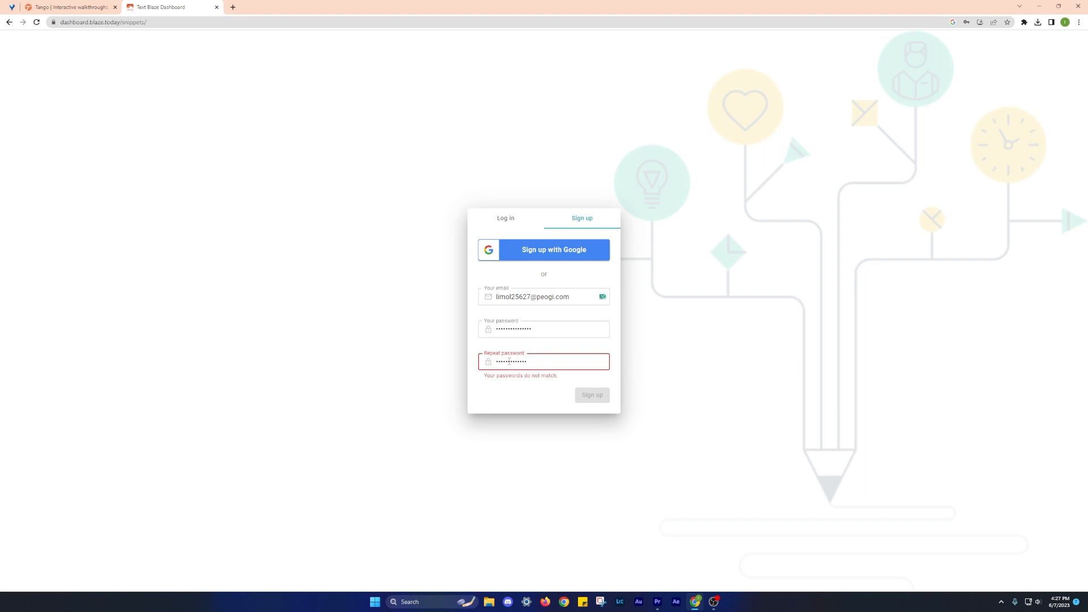
click(273, 7)
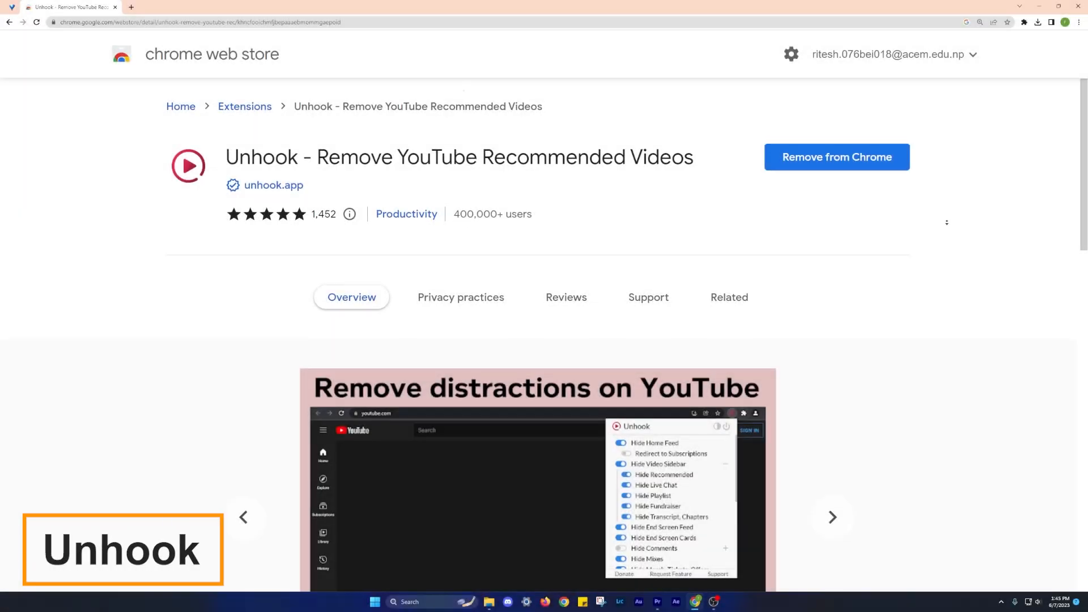
Browse Unhook's store screenshots through to the mobile-compatibility slide.
scroll(down, 3)
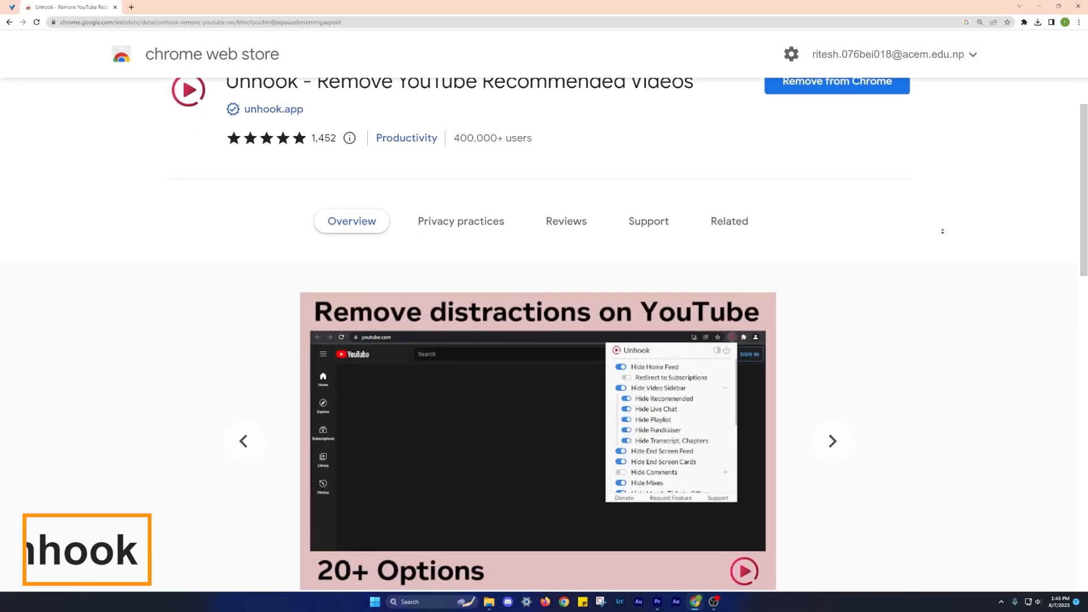
scroll(down, 3)
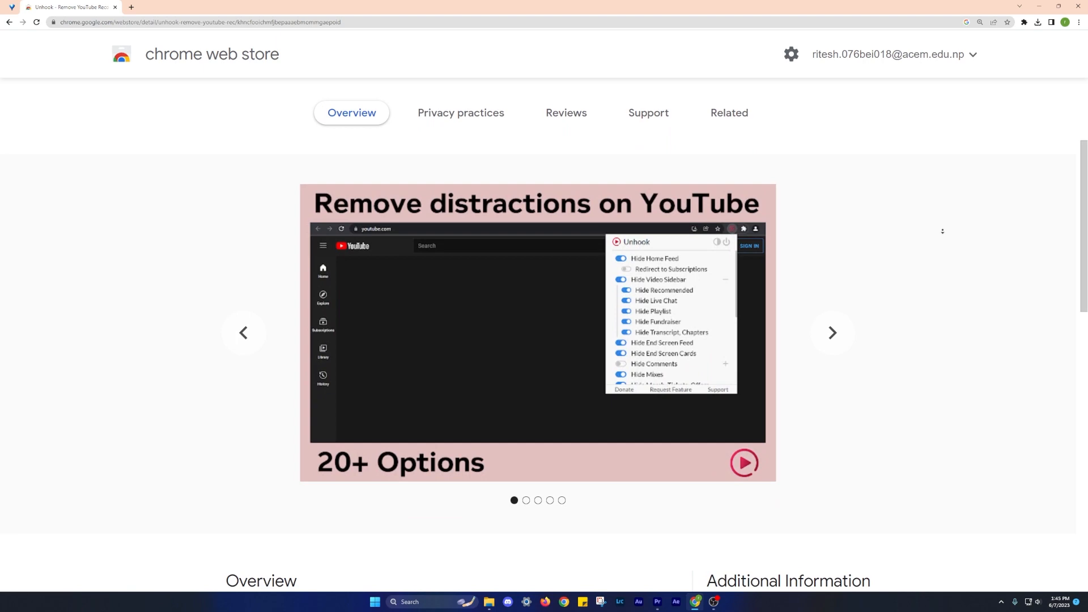
click(832, 333)
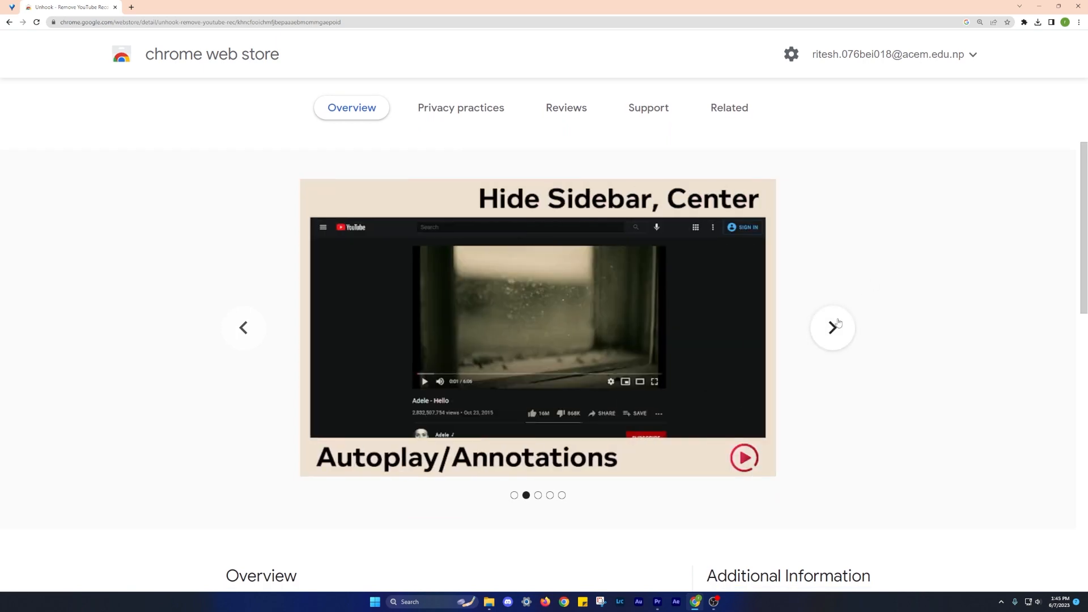
click(832, 327)
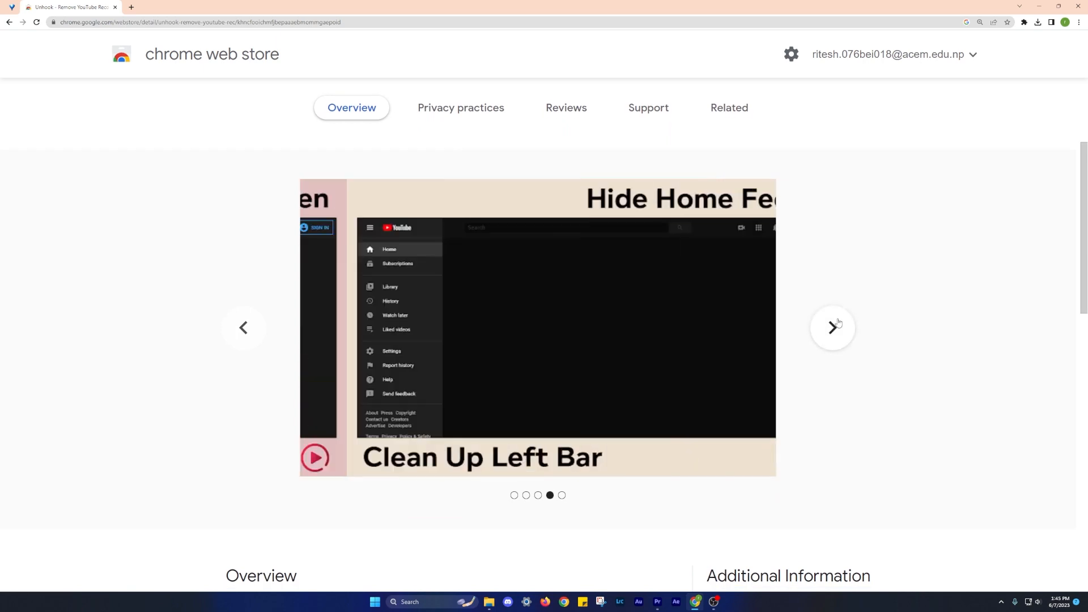
click(832, 328)
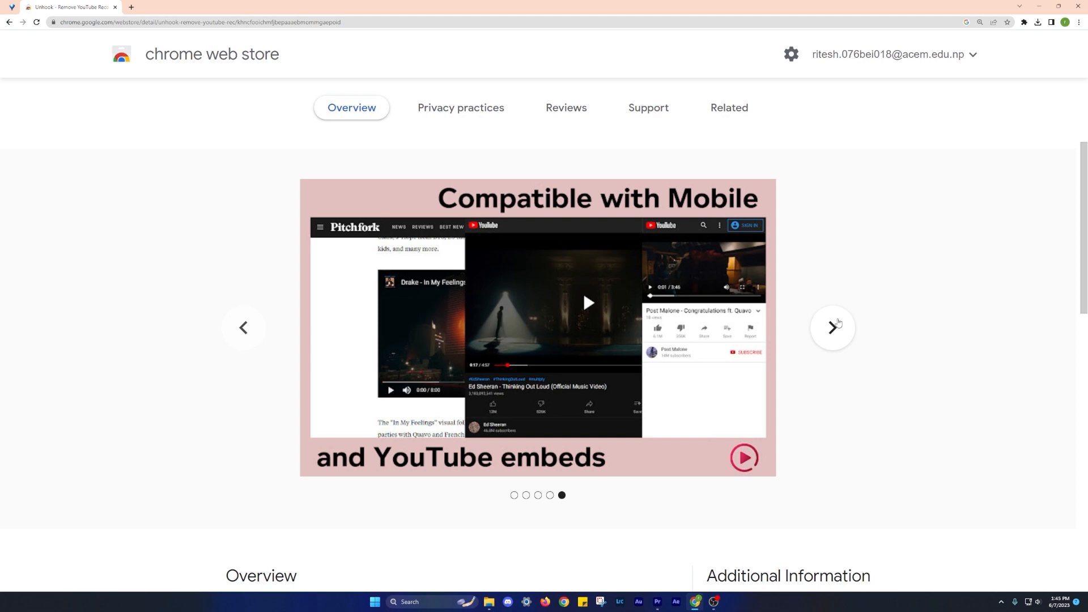
click(832, 328)
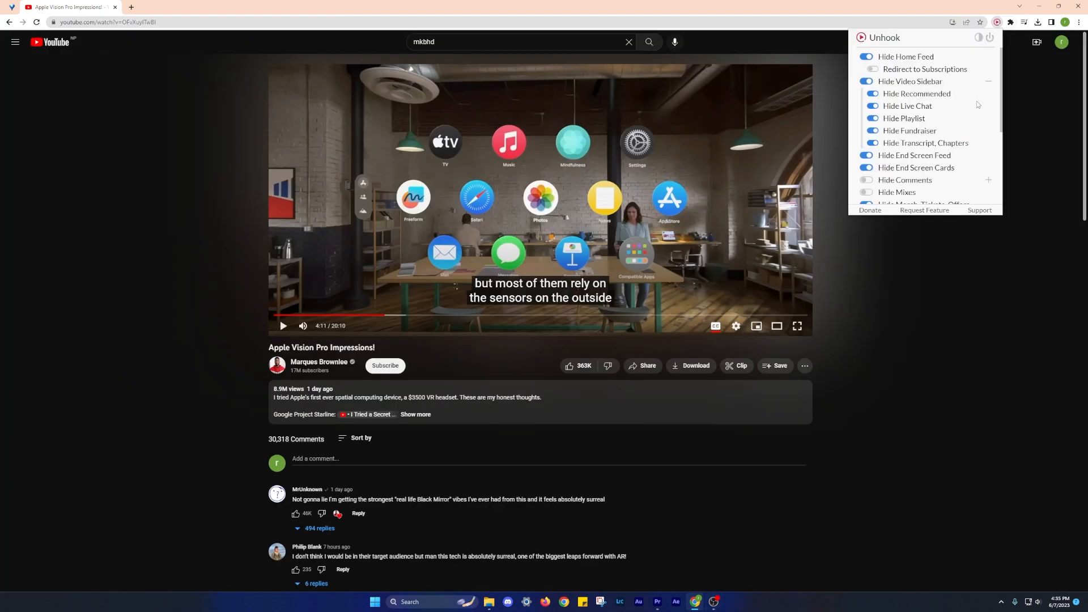
In the Unhook panel, switch on Hide Comments and Hide Mixes for the YouTube video.
scroll(down, 3)
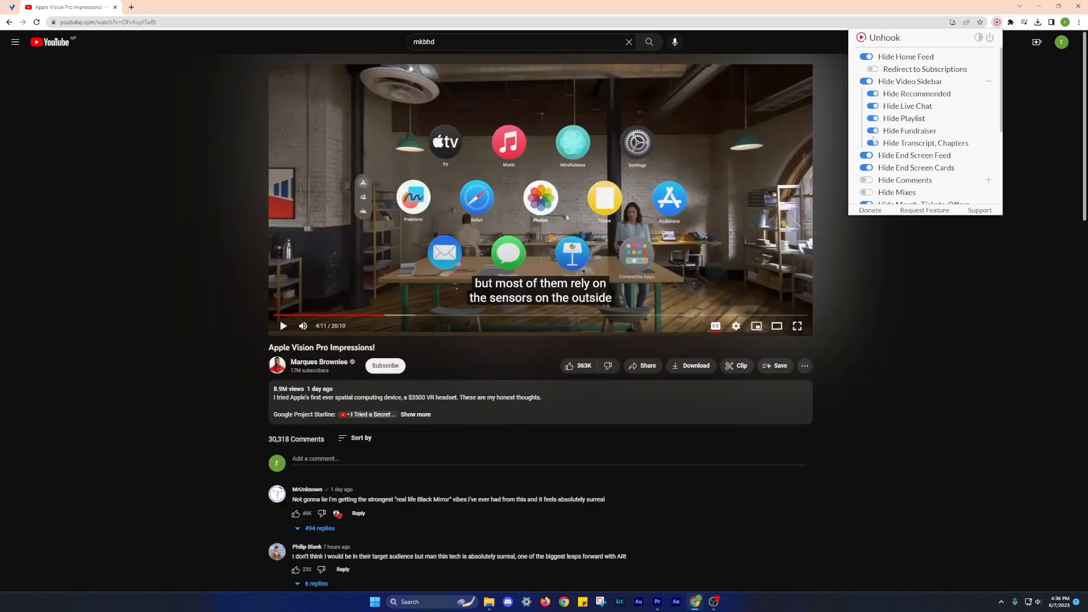
scroll(down, 3)
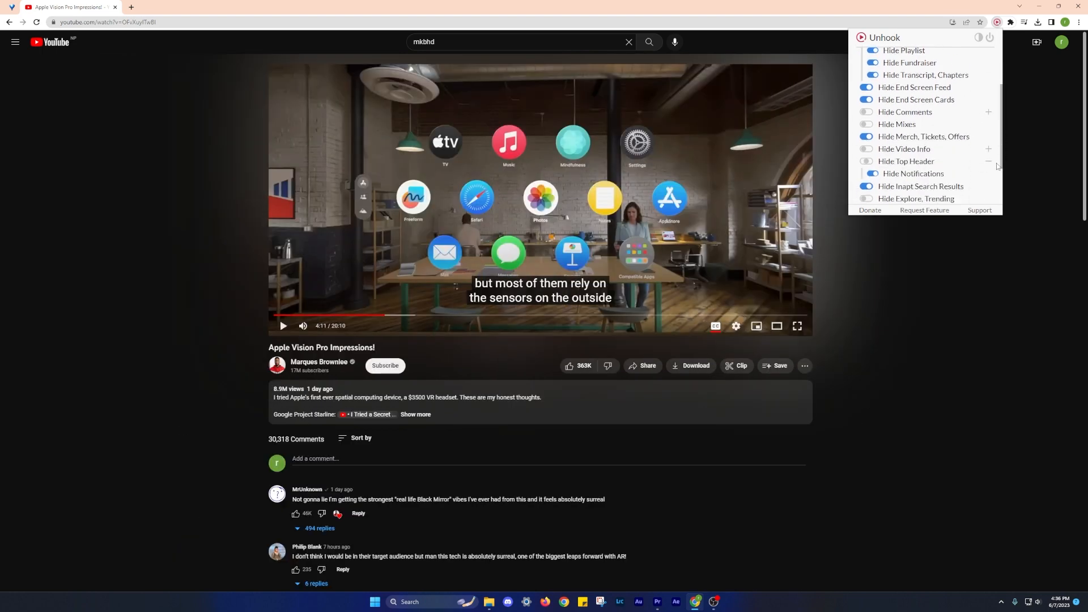
scroll(down, 3)
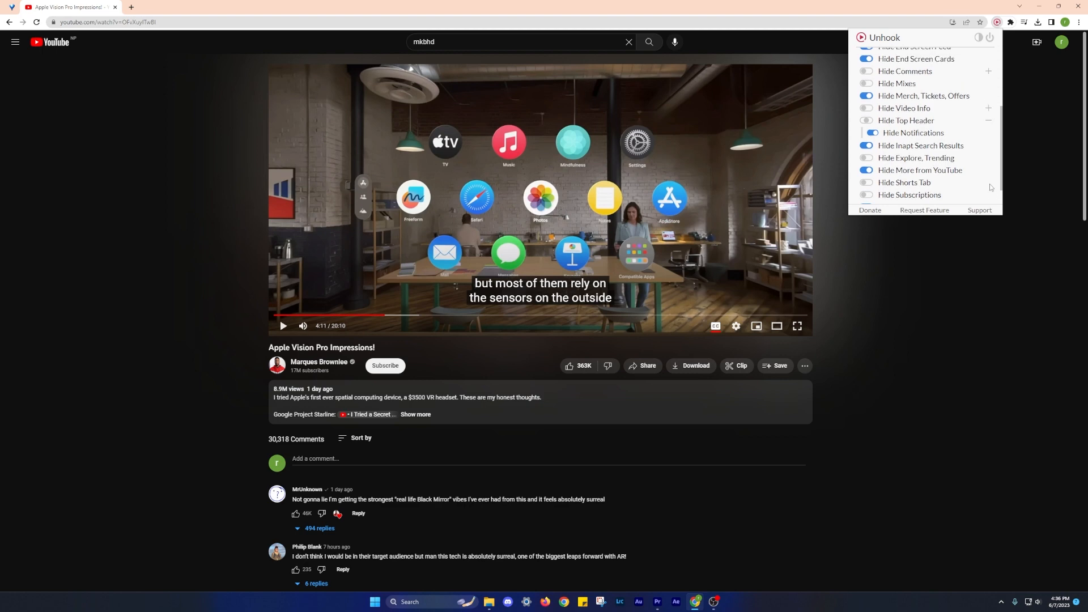
click(868, 72)
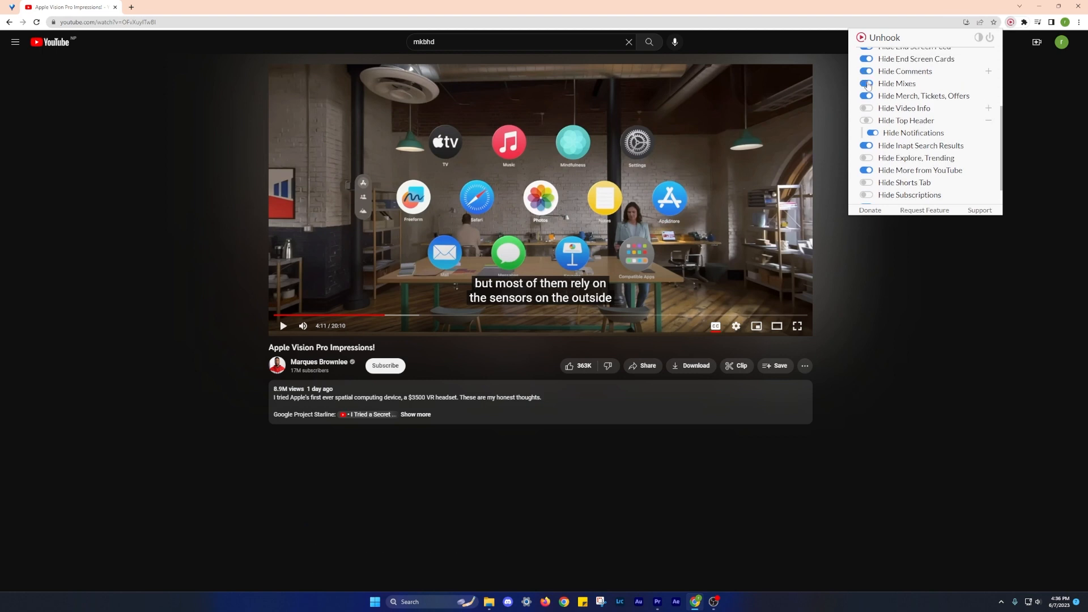
click(866, 84)
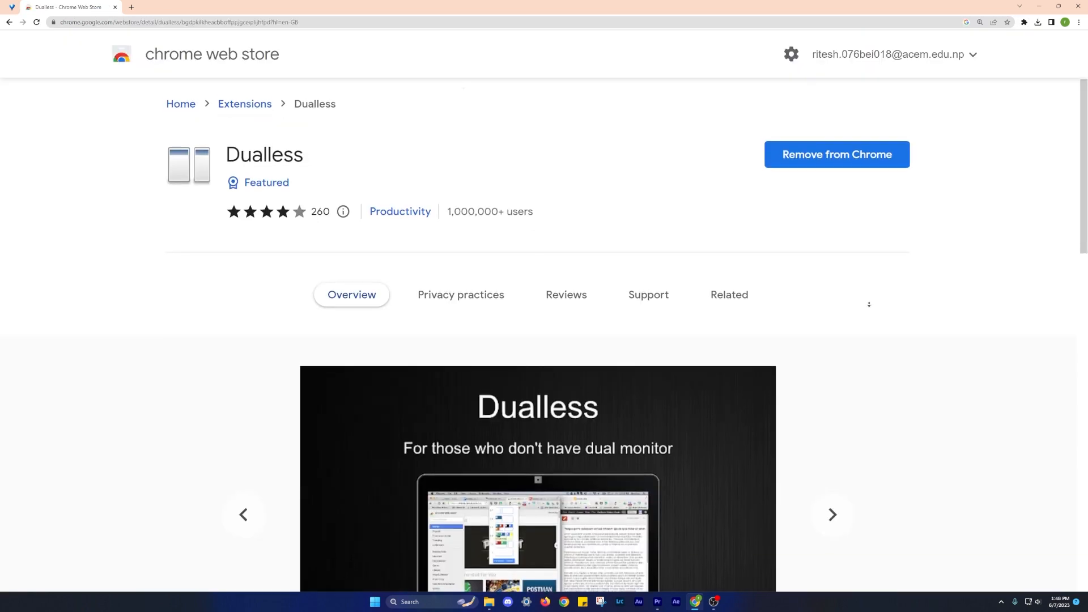
Browse the Dualless store listing's second and third screenshots.
scroll(down, 3)
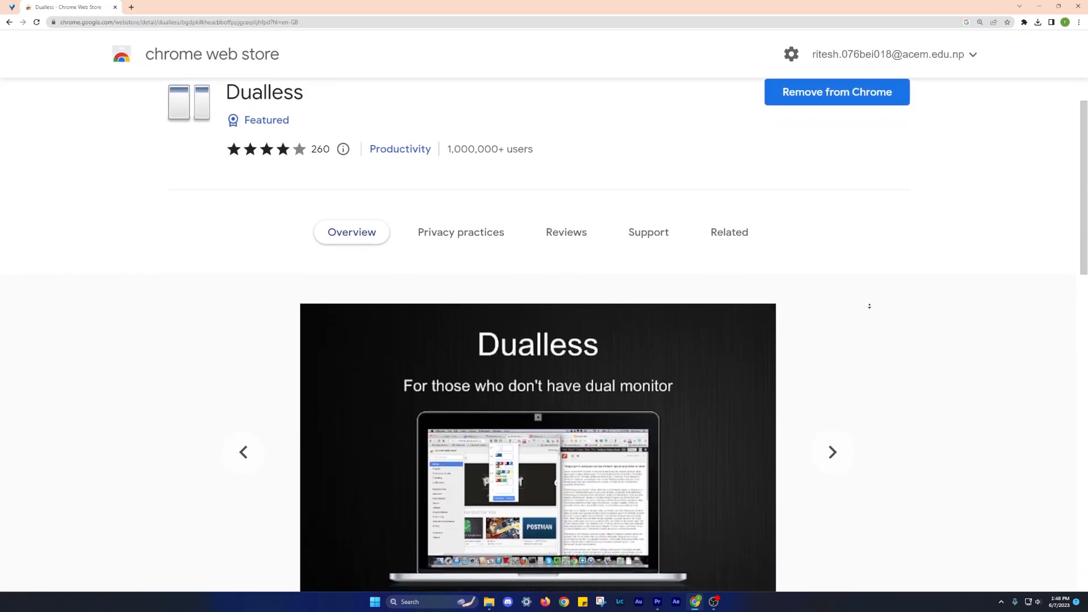
scroll(down, 3)
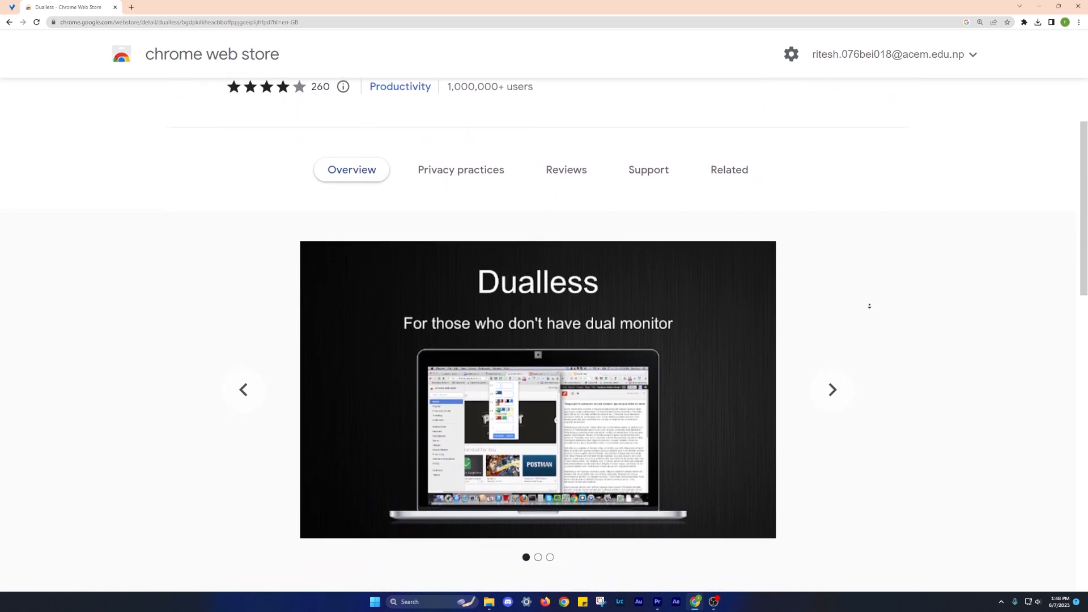
scroll(down, 3)
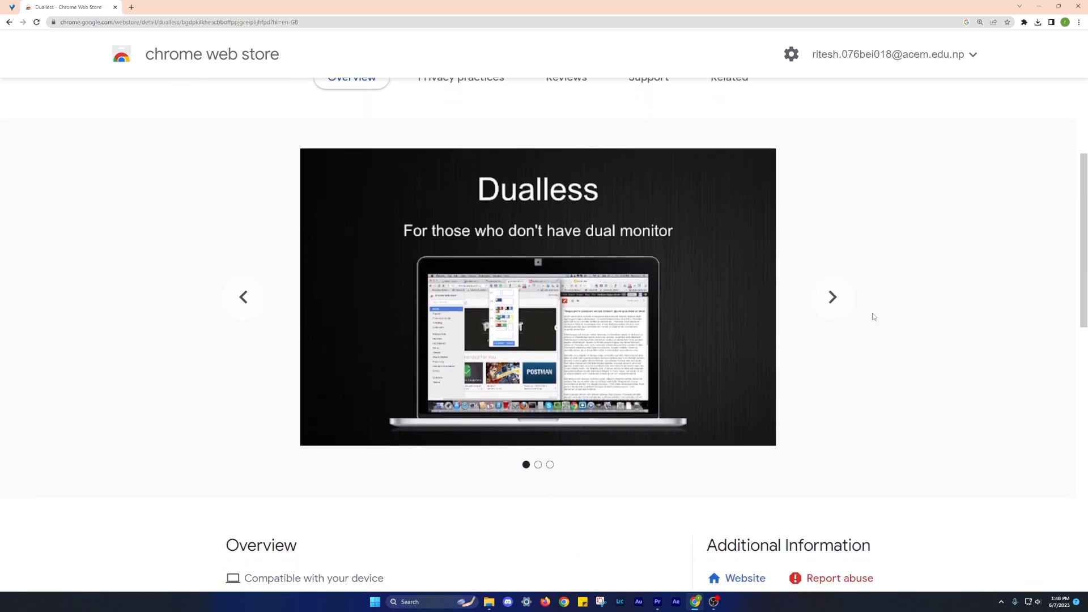
click(831, 297)
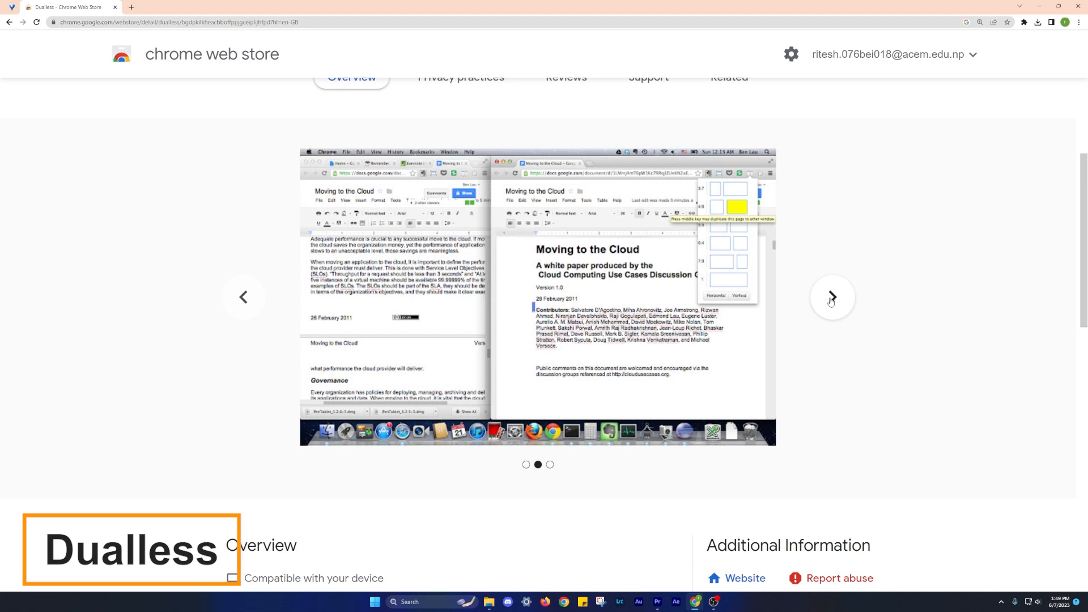
click(831, 297)
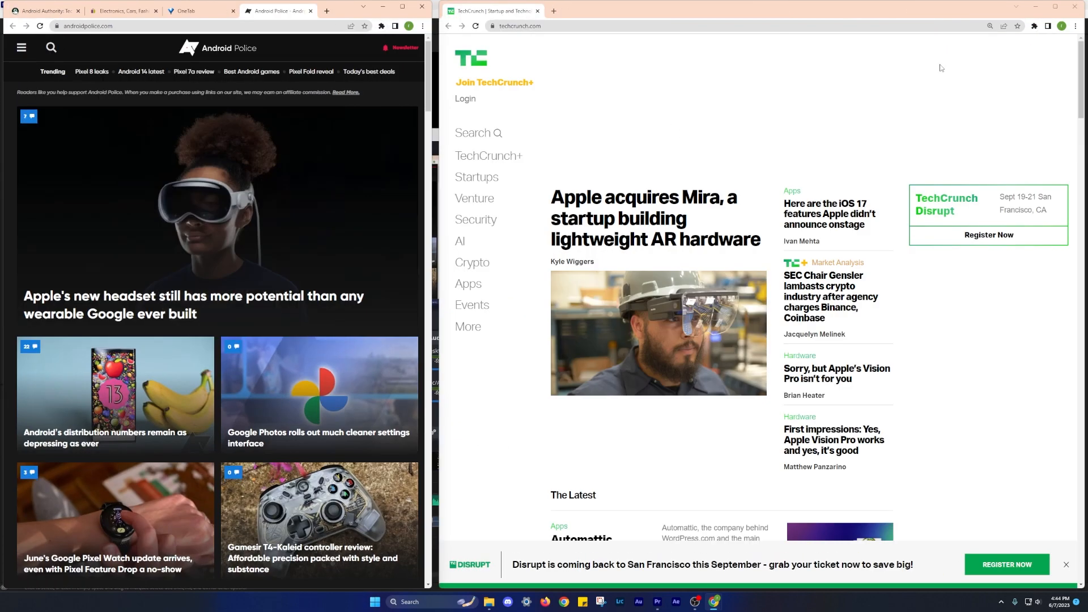
Split YouTube and TechCrunch side by side with Dualless and read down the TechCrunch headlines.
click(1018, 26)
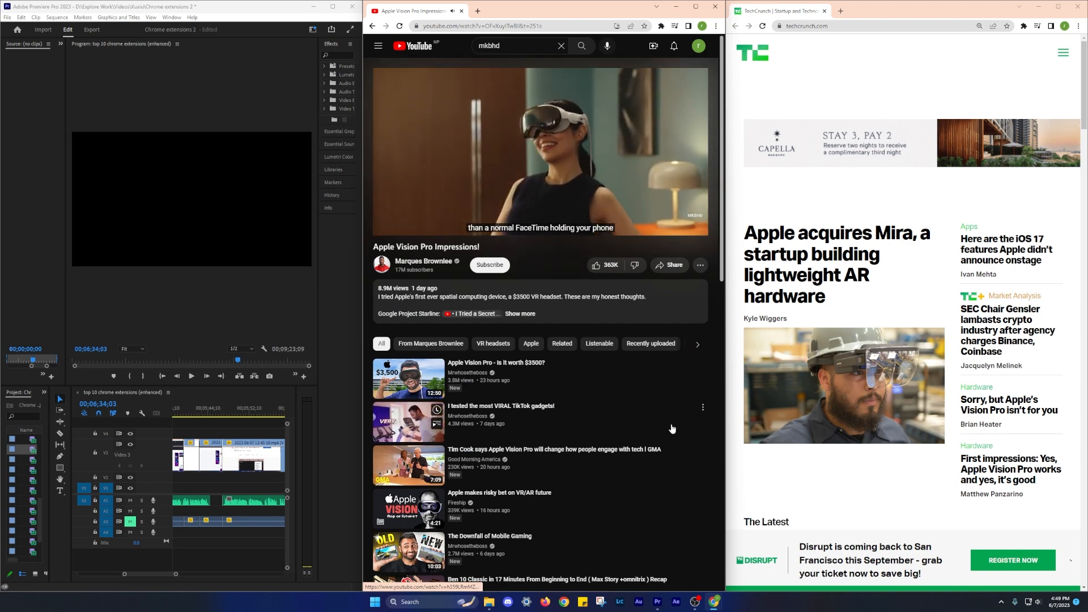
scroll(down, 3)
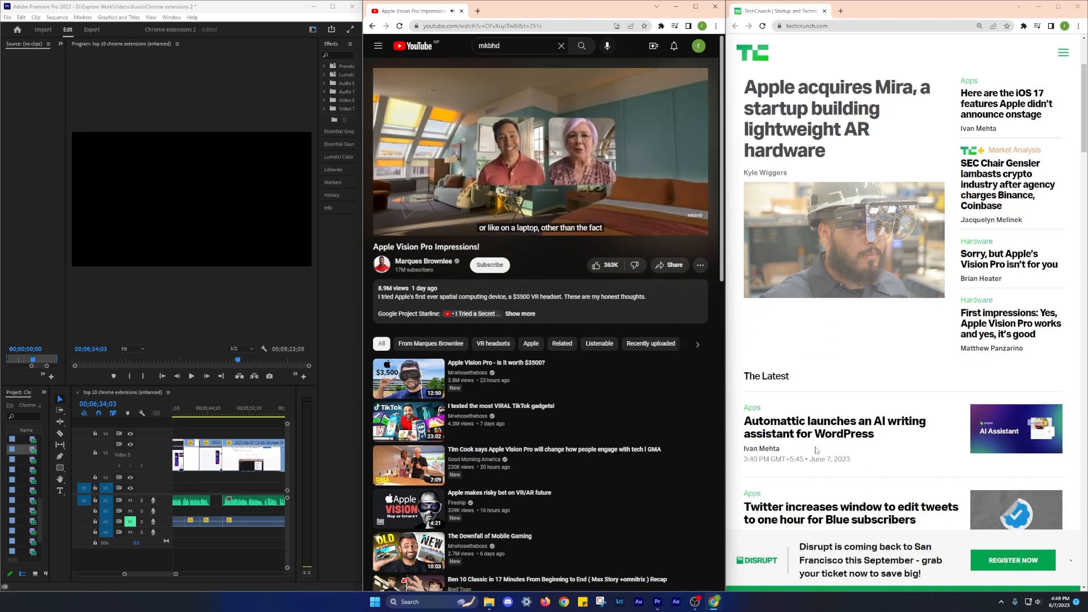
scroll(down, 3)
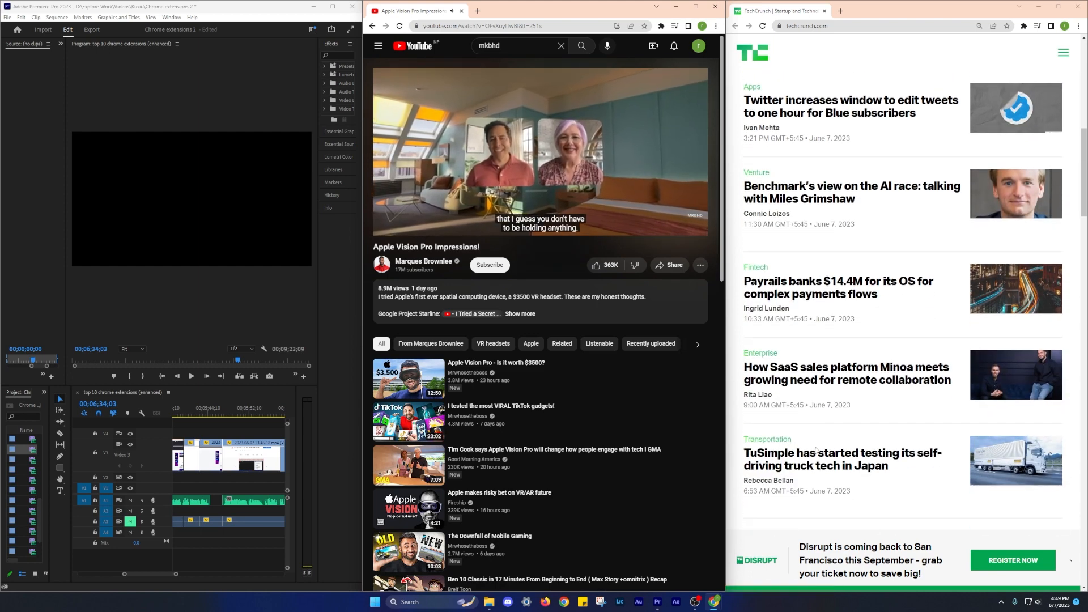
scroll(down, 3)
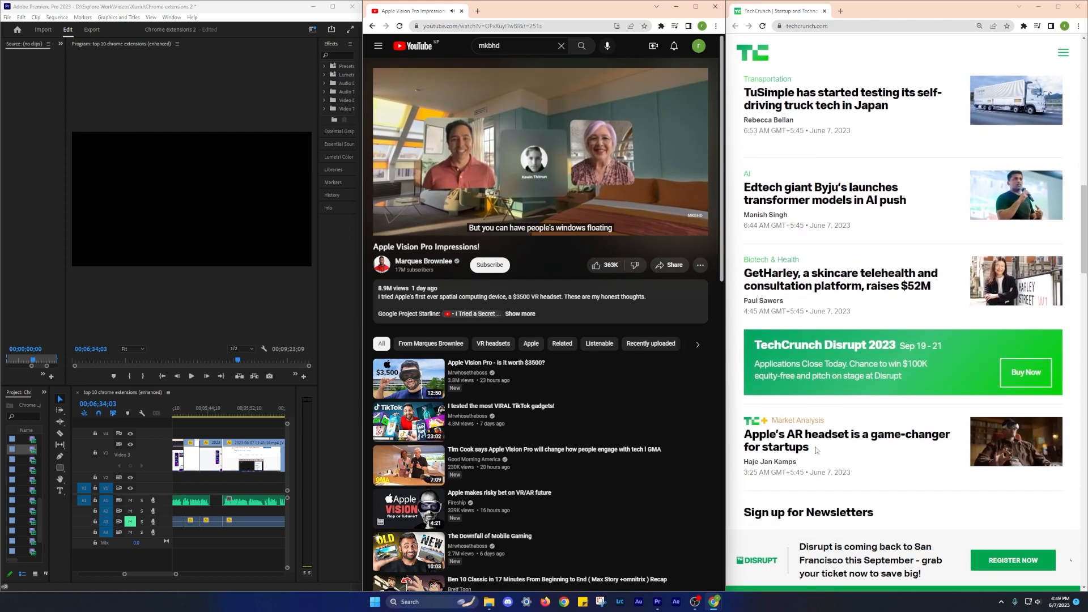